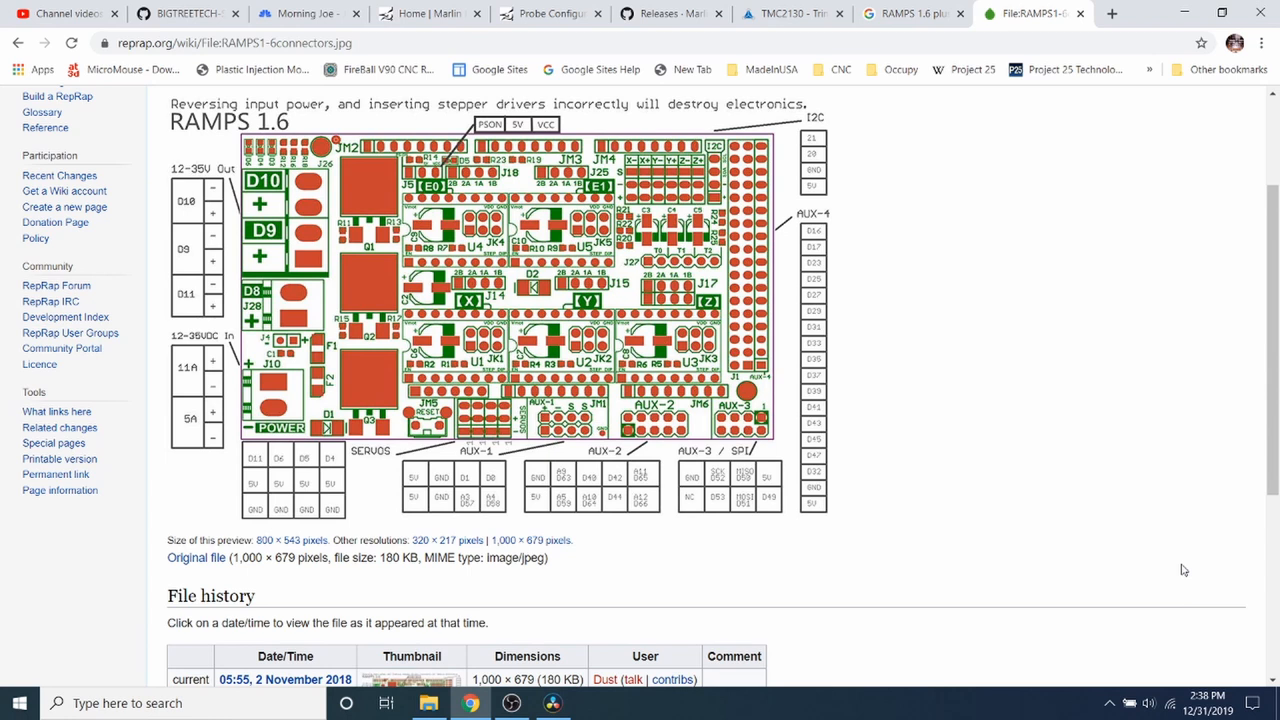
mouse_move(1180, 568)
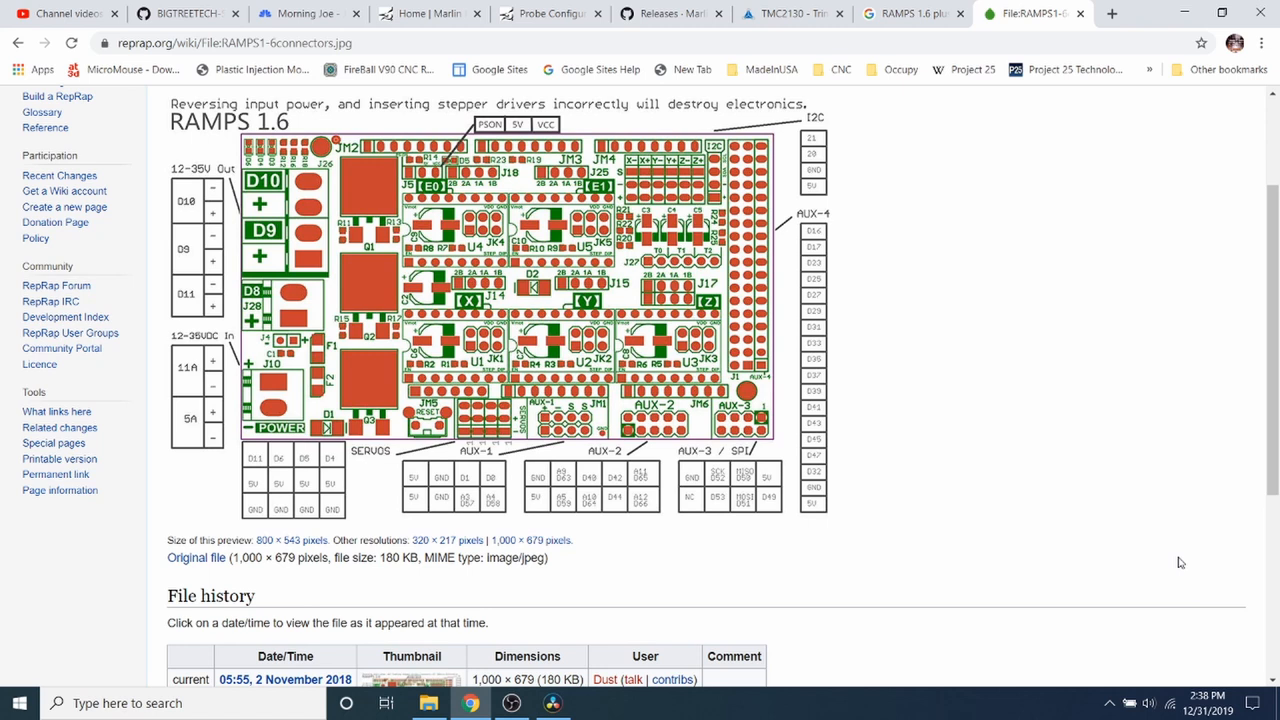
mouse_move(316, 164)
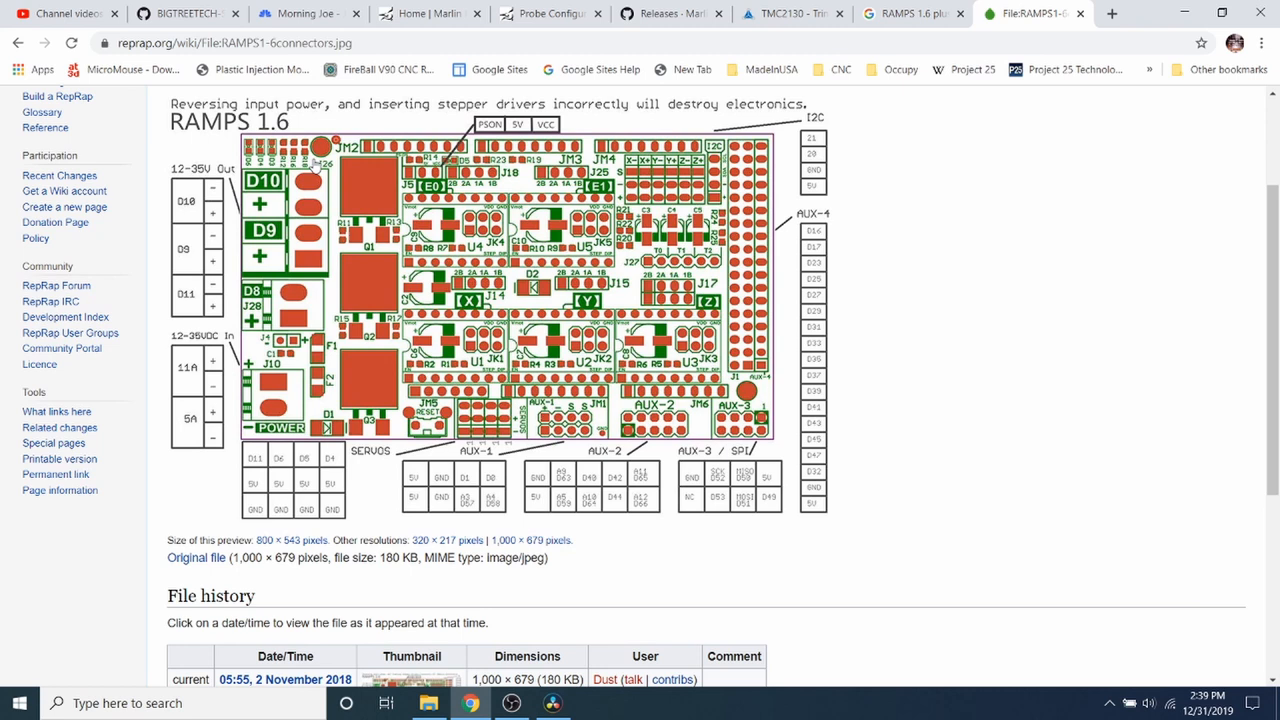
mouse_move(406, 386)
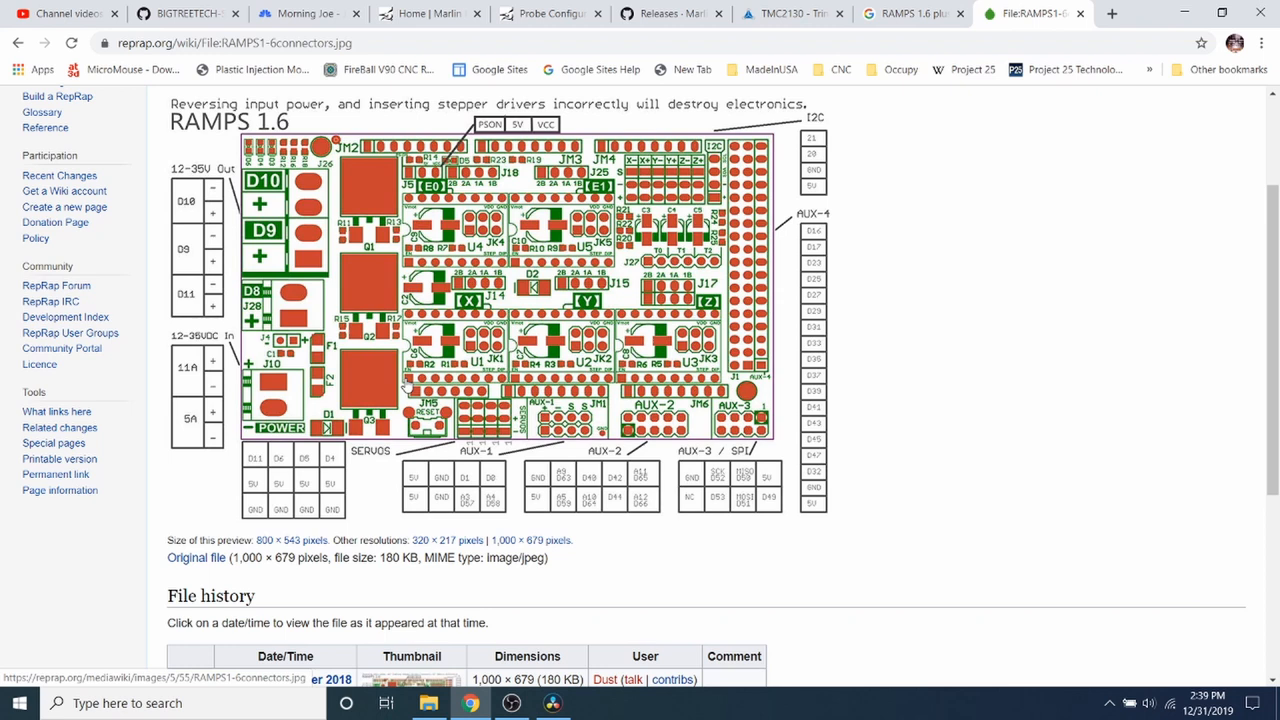
mouse_move(502, 388)
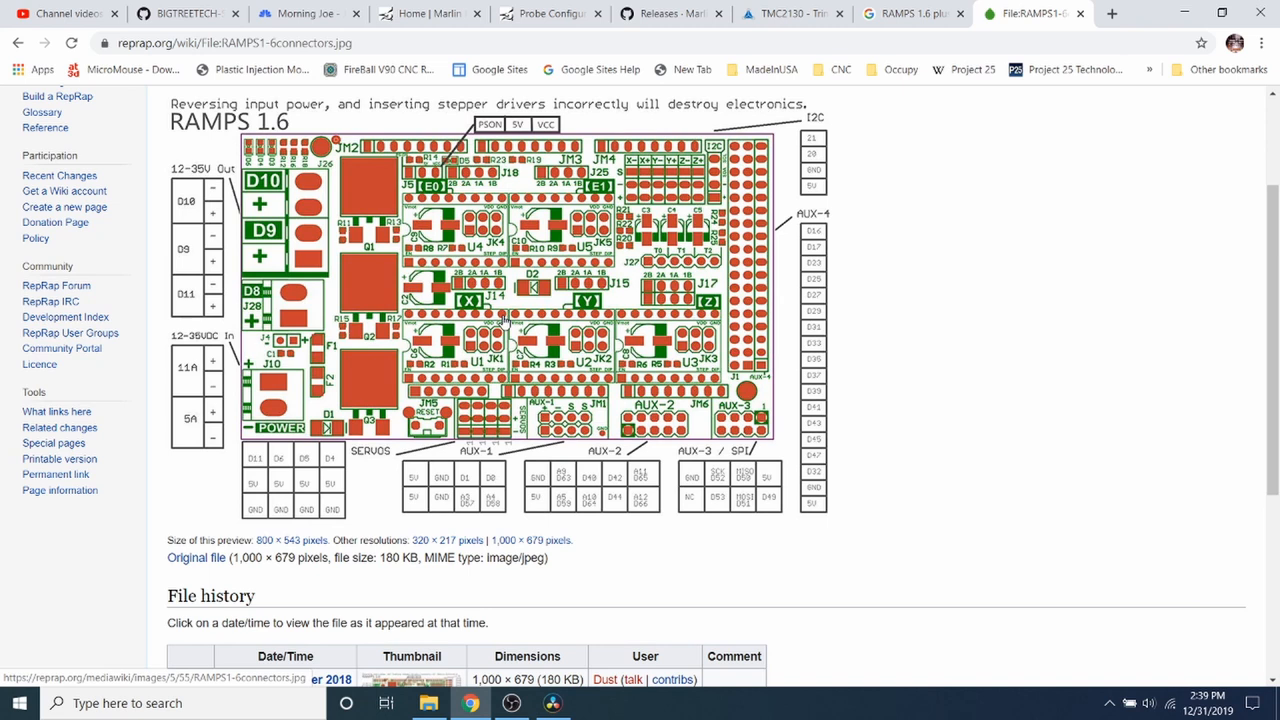
Step: Open the Marlin.ino sketch from Marlin-2.0.x/Marlin in Arduino IDE
left_click(428, 704)
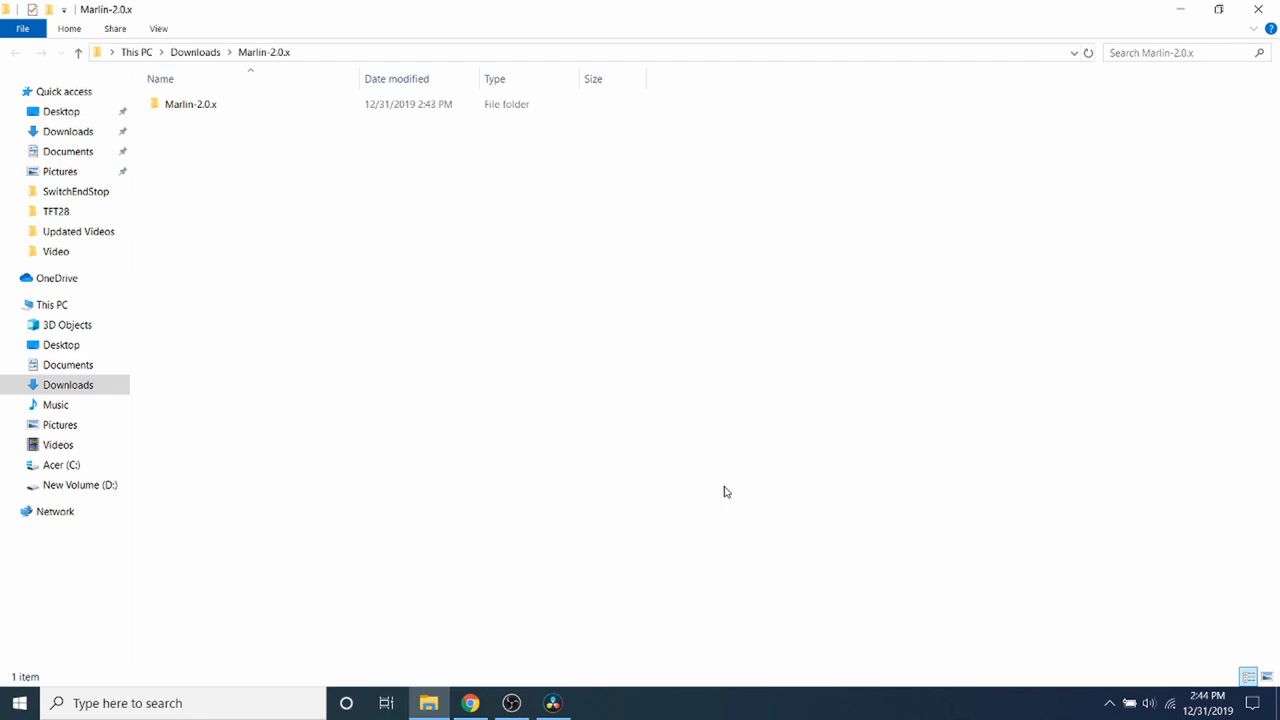
mouse_move(192, 104)
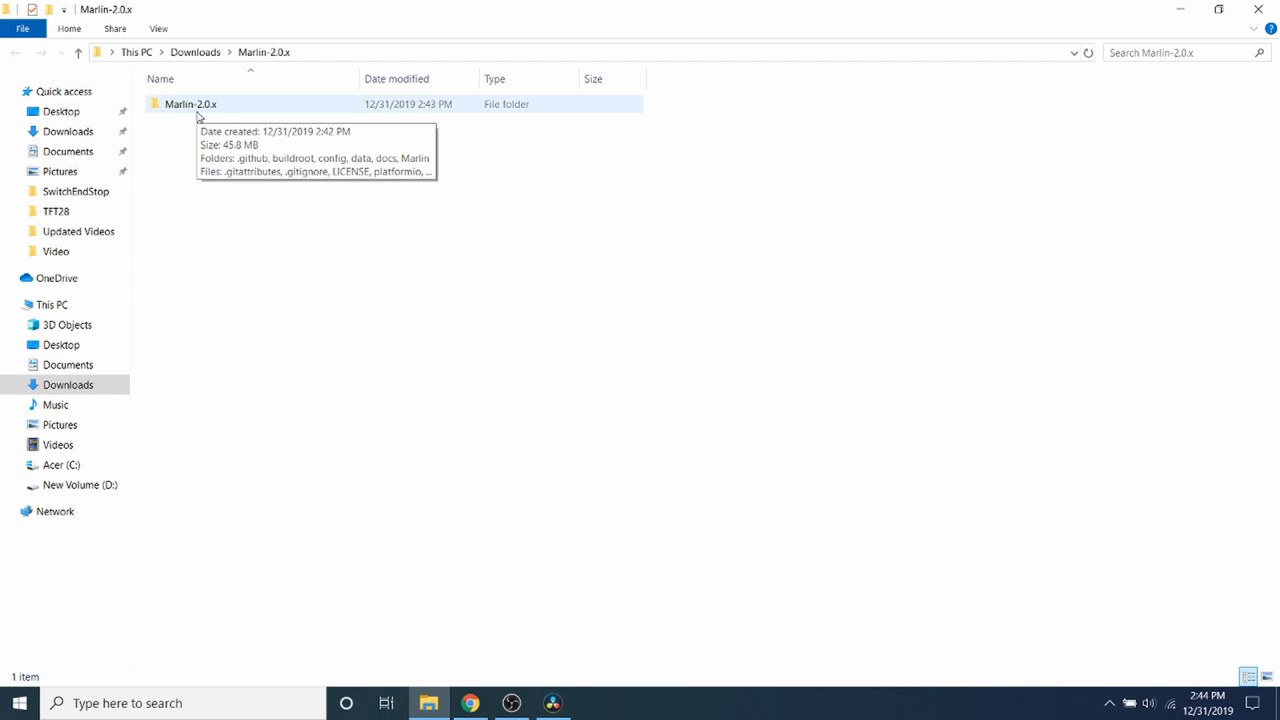
double_click(190, 104)
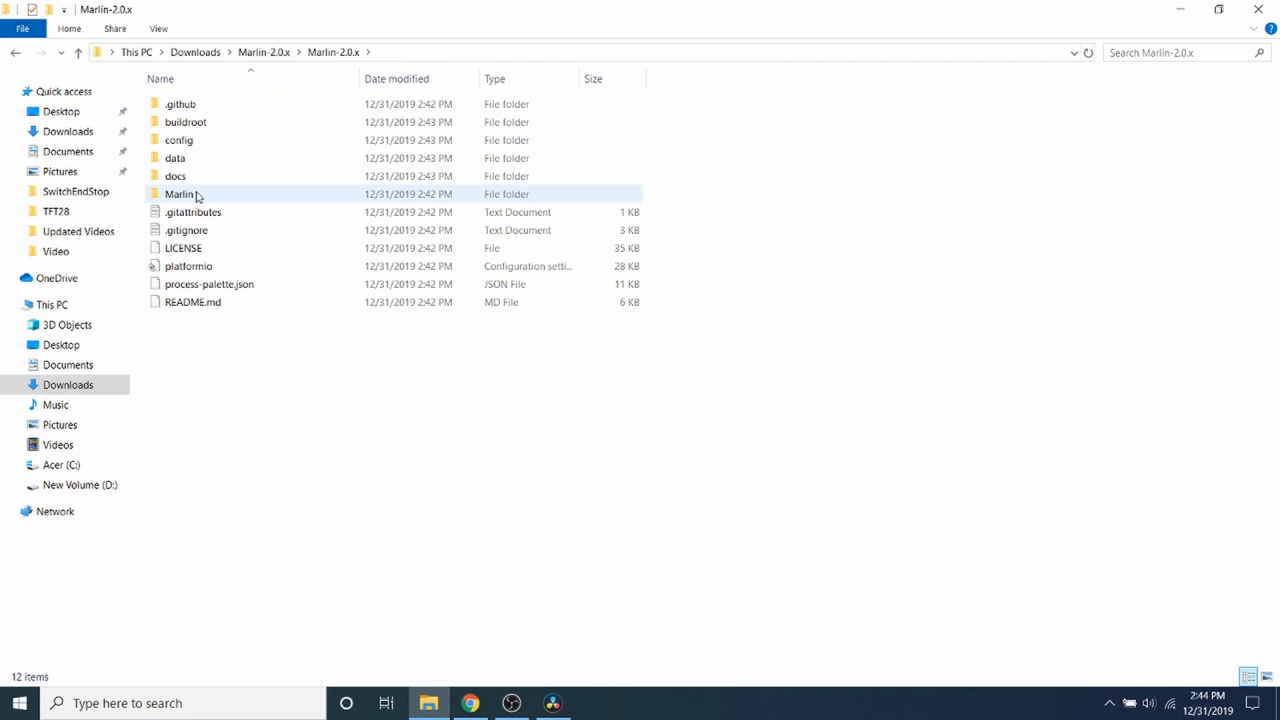
mouse_move(180, 194)
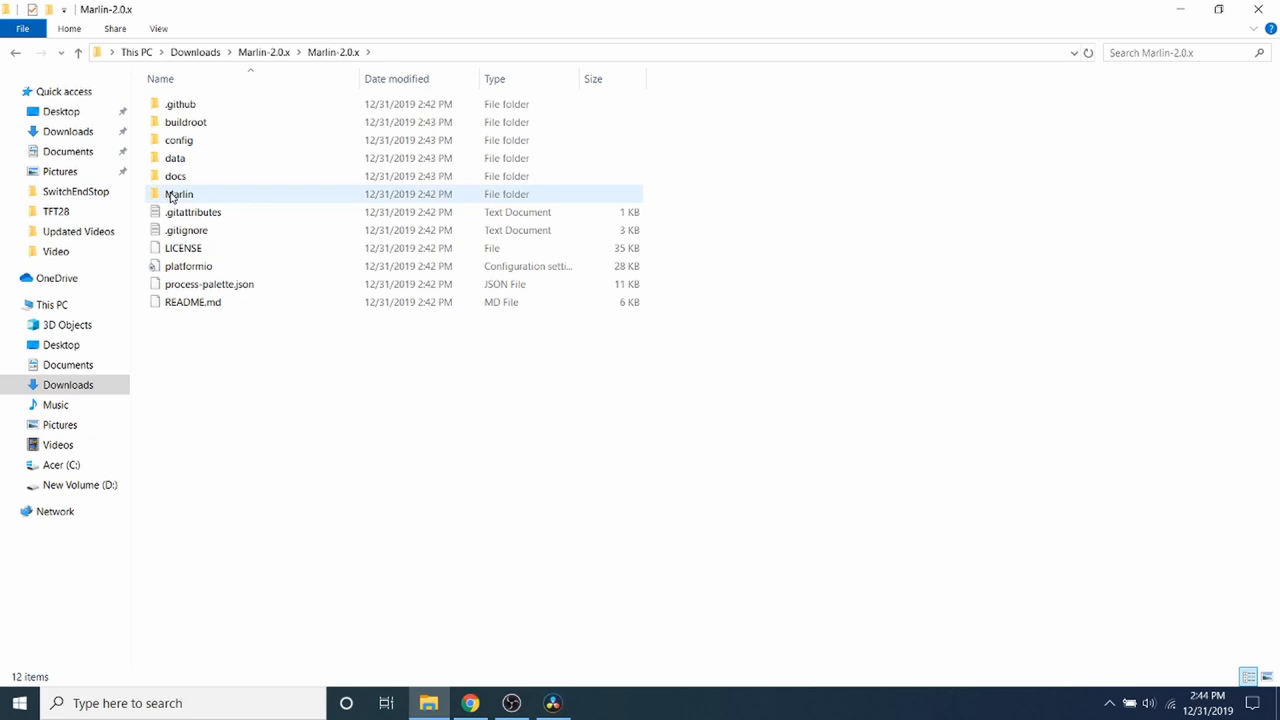
double_click(180, 194)
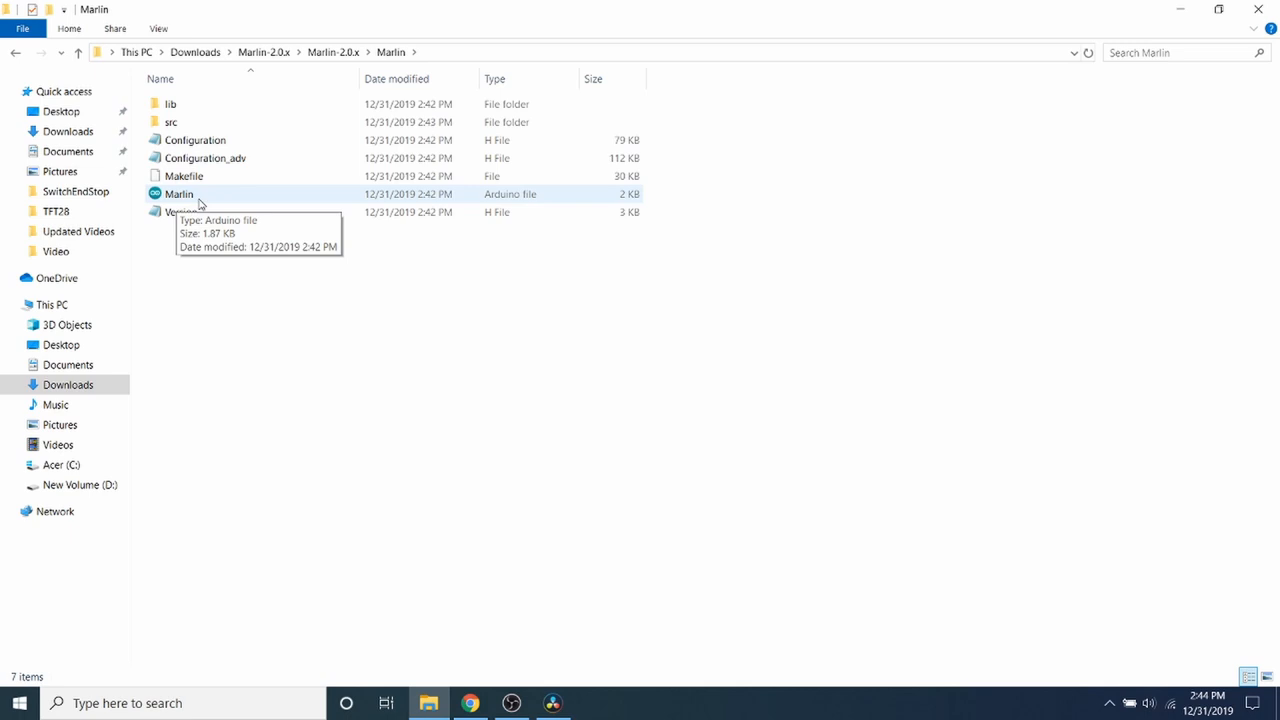
double_click(180, 192)
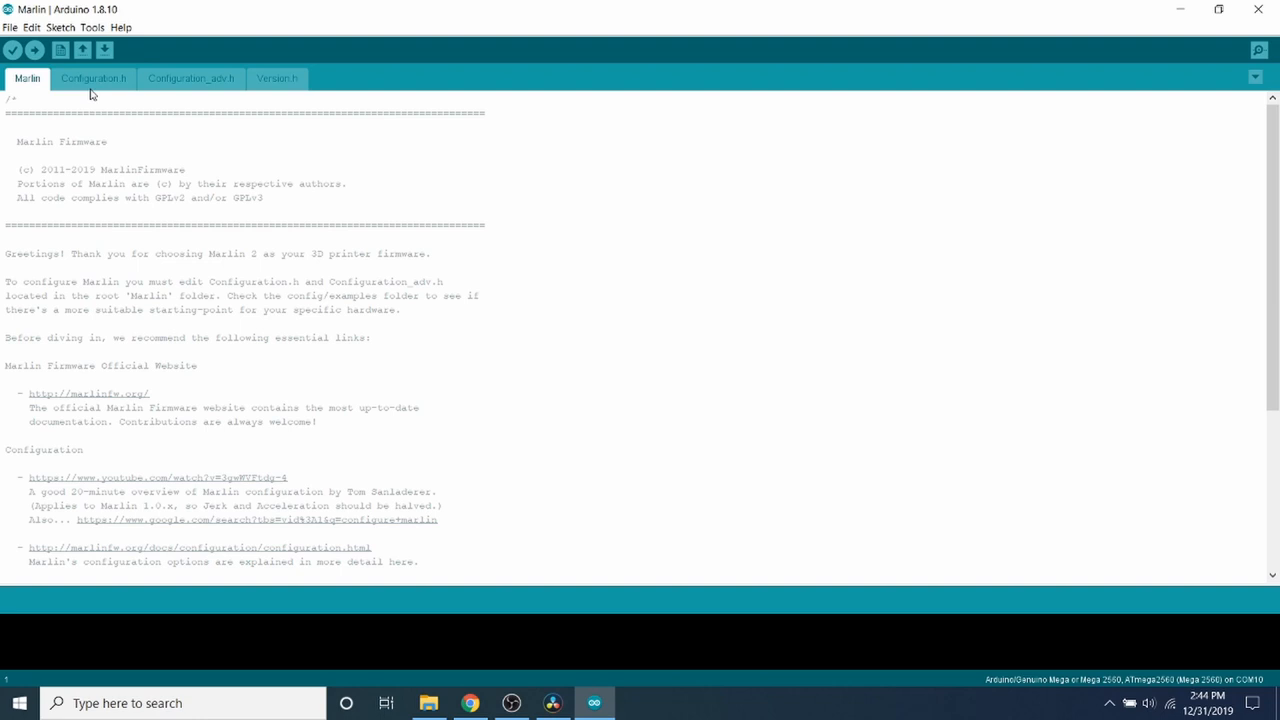
Step: Open the Configuration.h tab of the Marlin sketch
left_click(92, 78)
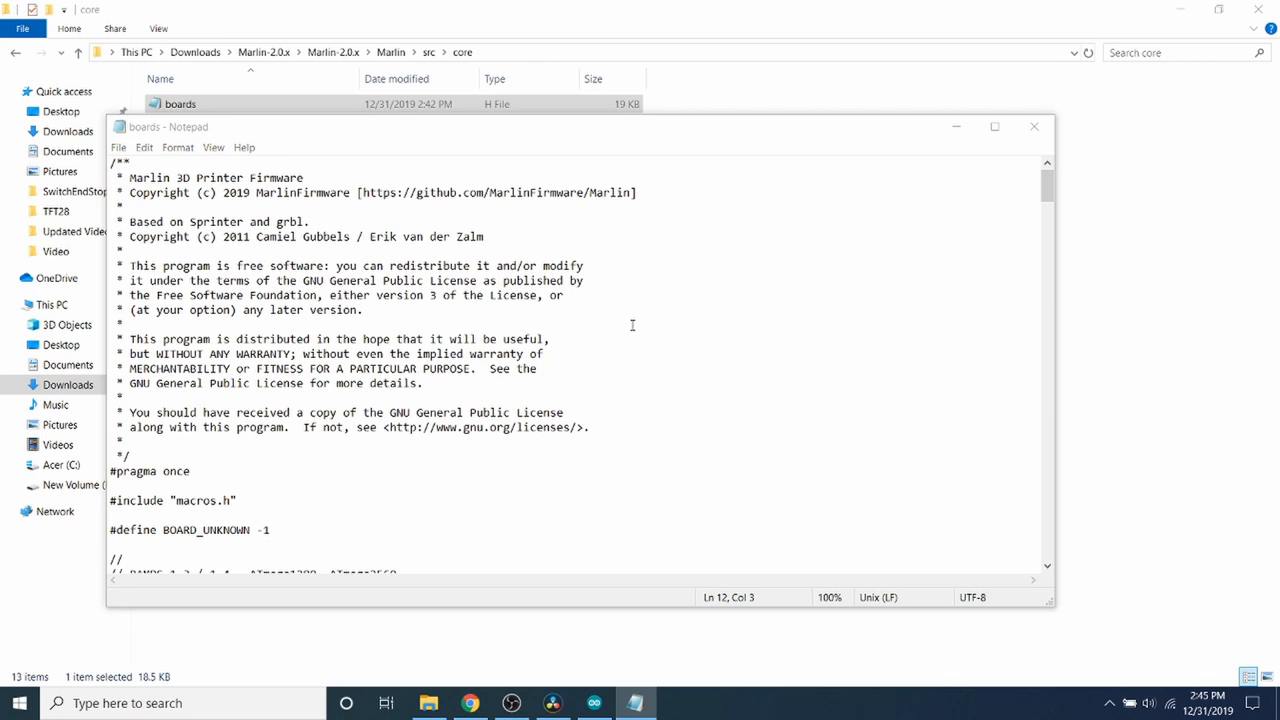
Step: Find RAMPS in boards.h, select BOARD_RAMPS_14_EFB, and return to the sketch
left_click(428, 294)
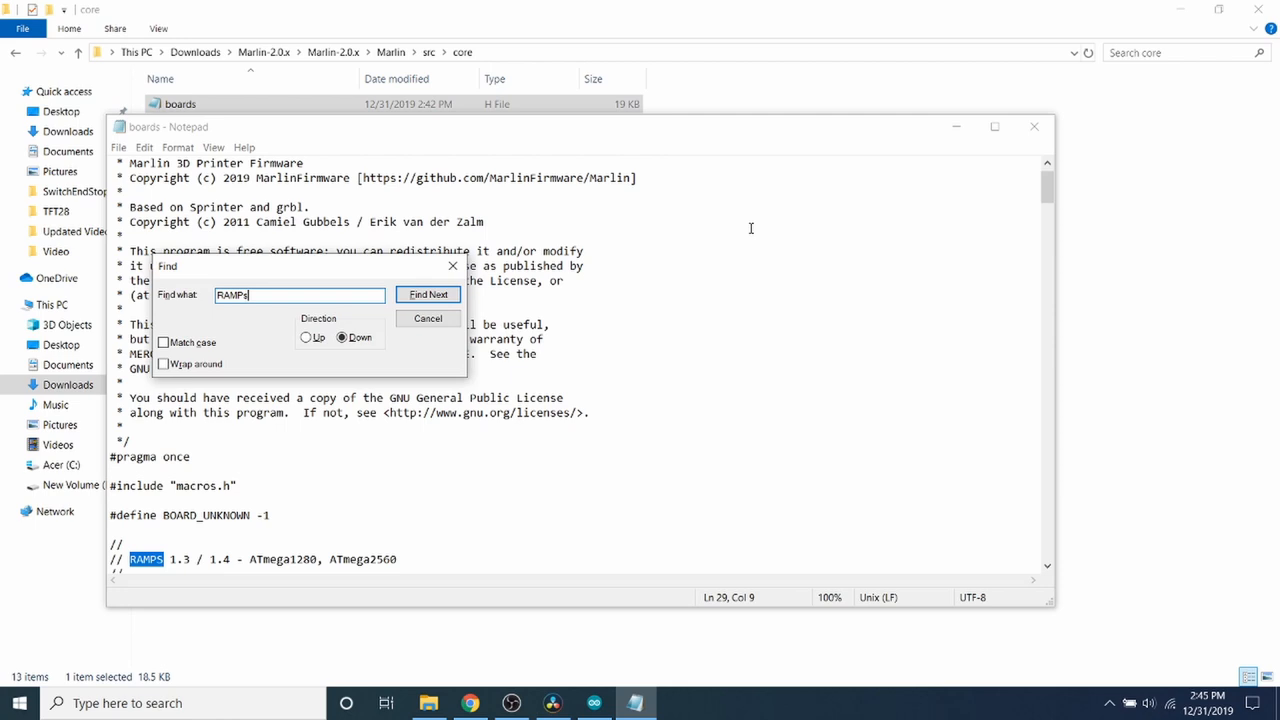
left_click(428, 294)
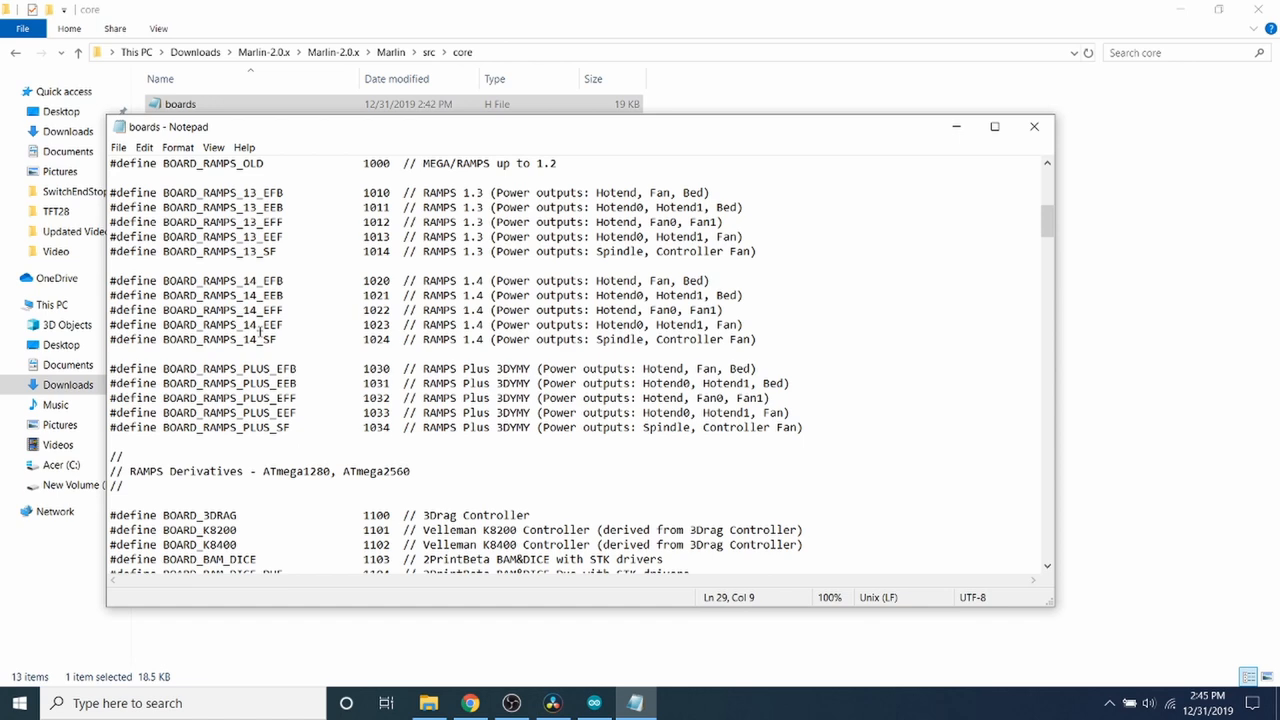
double_click(220, 280)
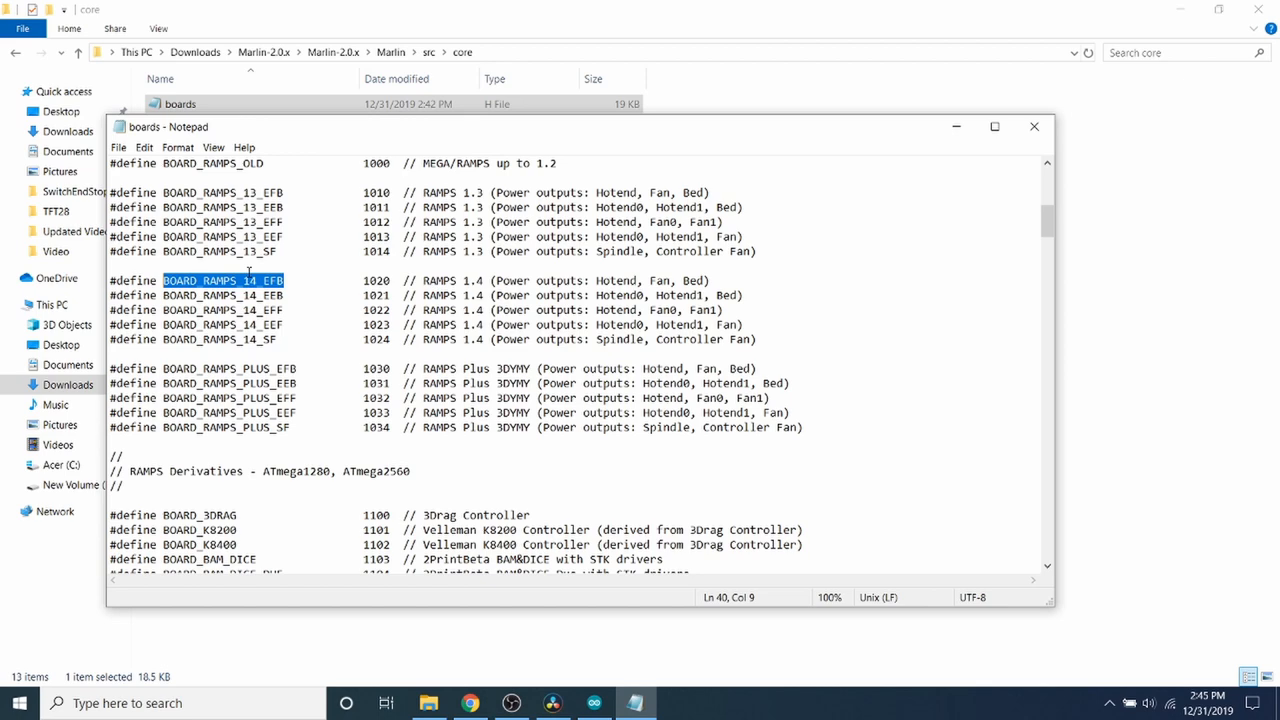
left_click(1034, 126)
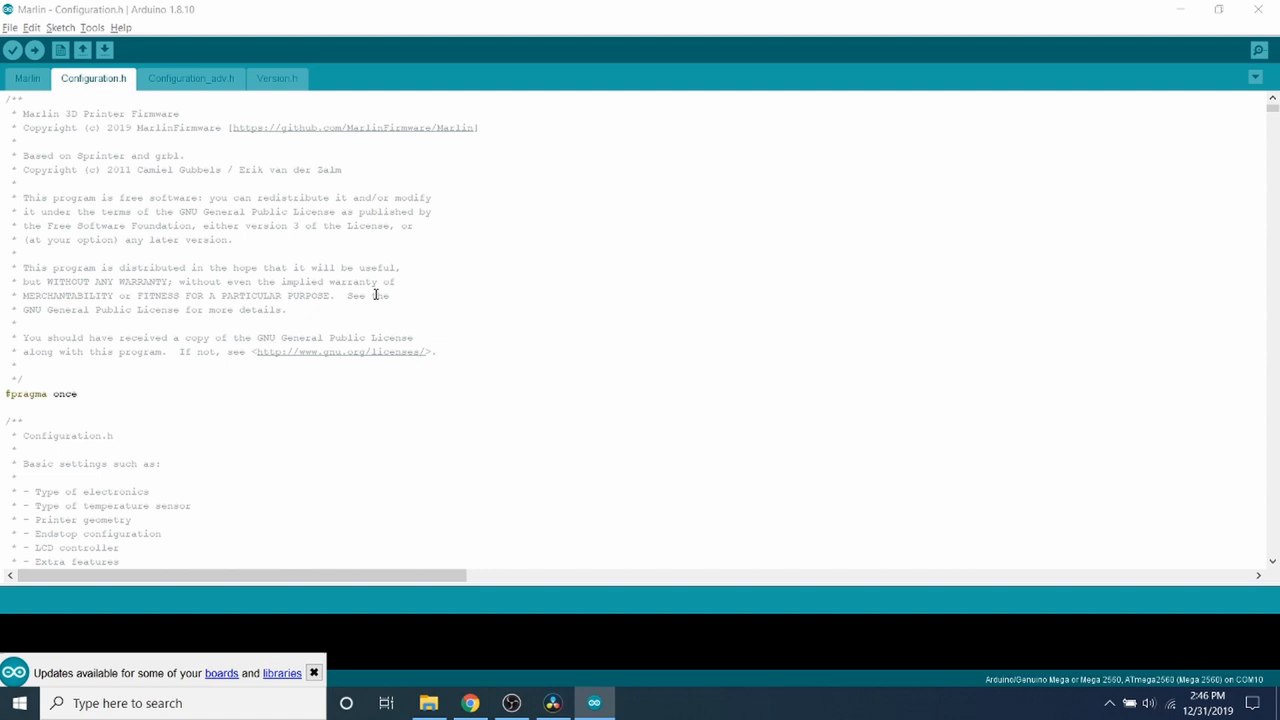
Step: Search 'mother' and confirm MOTHERBOARD is BOARD_RAMPS_14_EFB with SERIAL_PORT 0
key("ctrl+f")
type("mother")
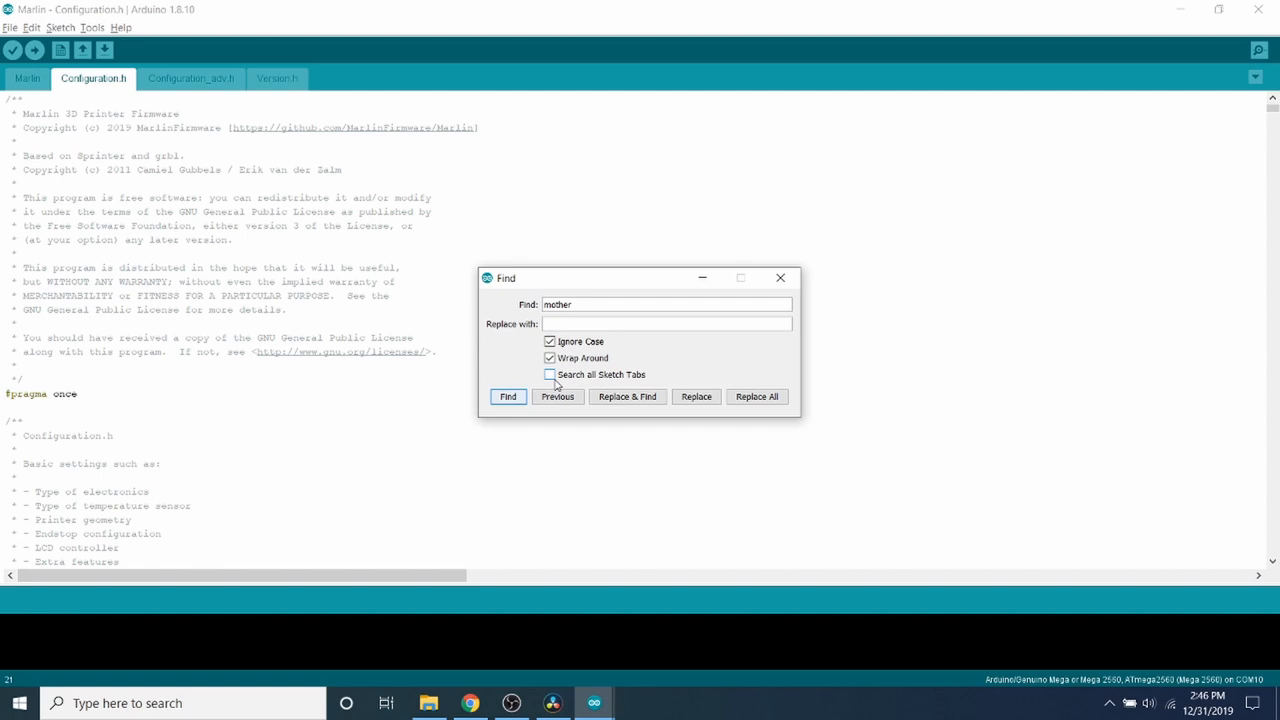
left_click(508, 396)
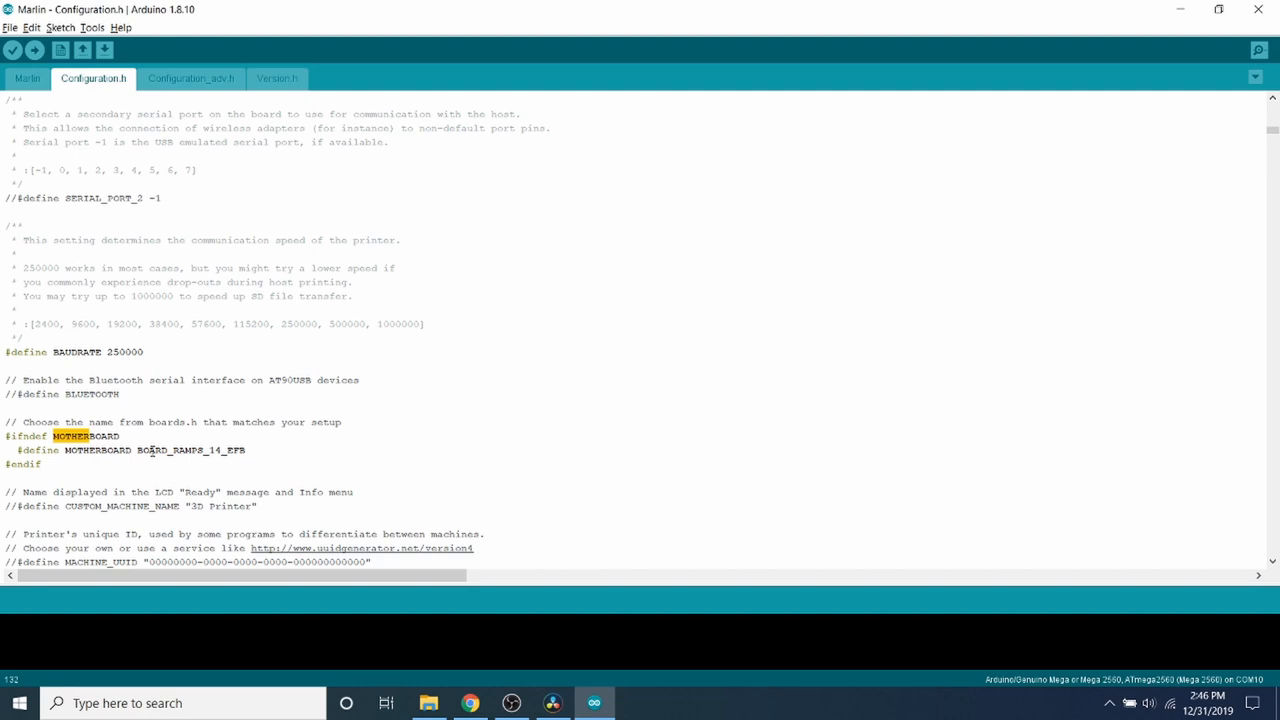
double_click(190, 450)
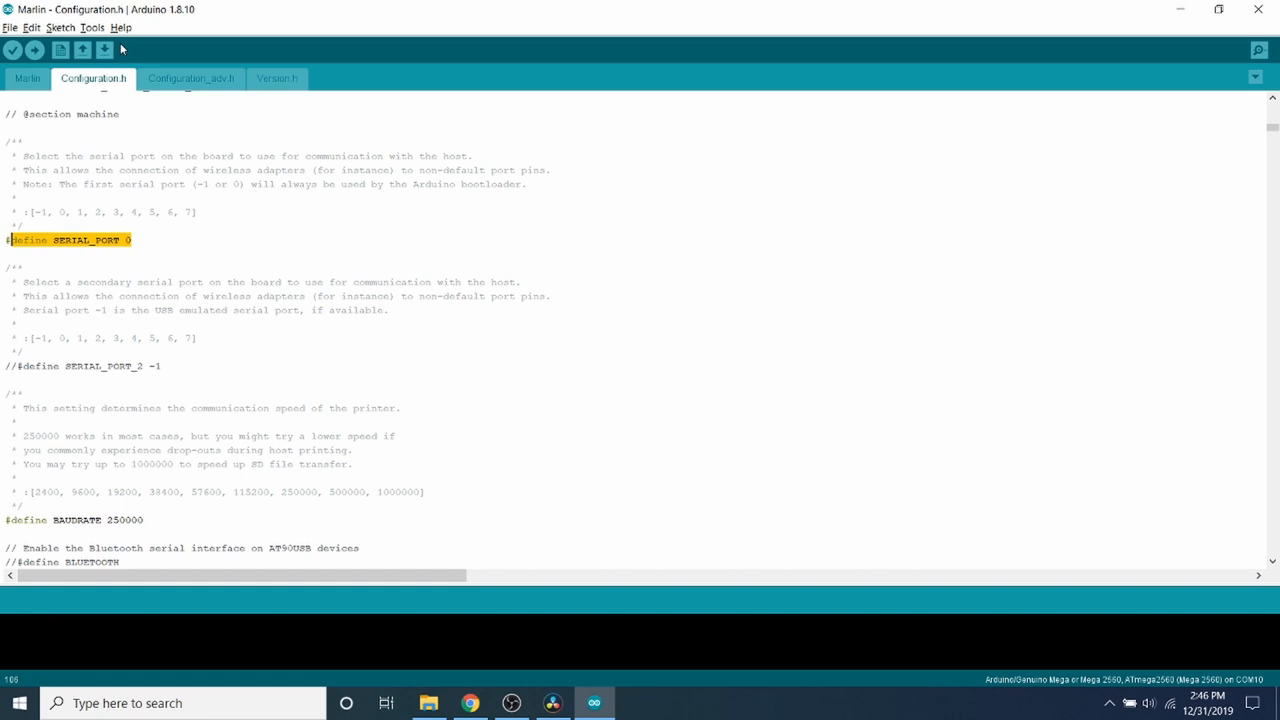
left_click(92, 28)
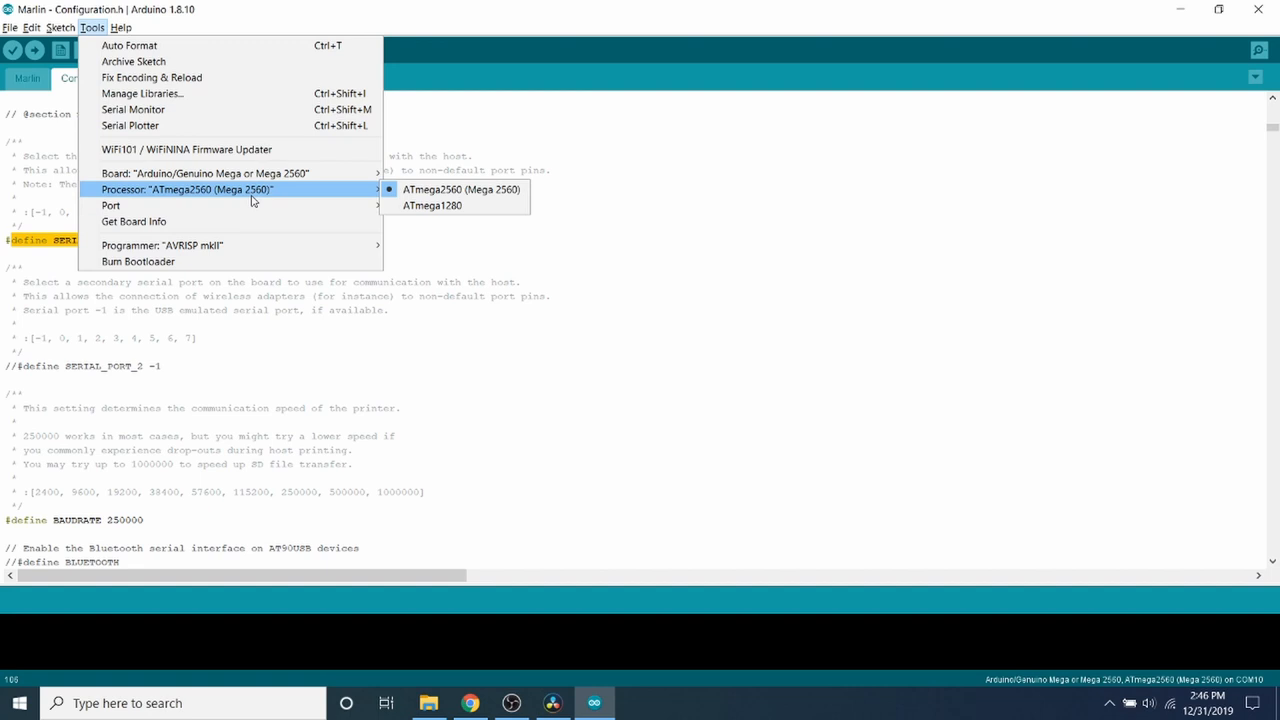
mouse_move(110, 204)
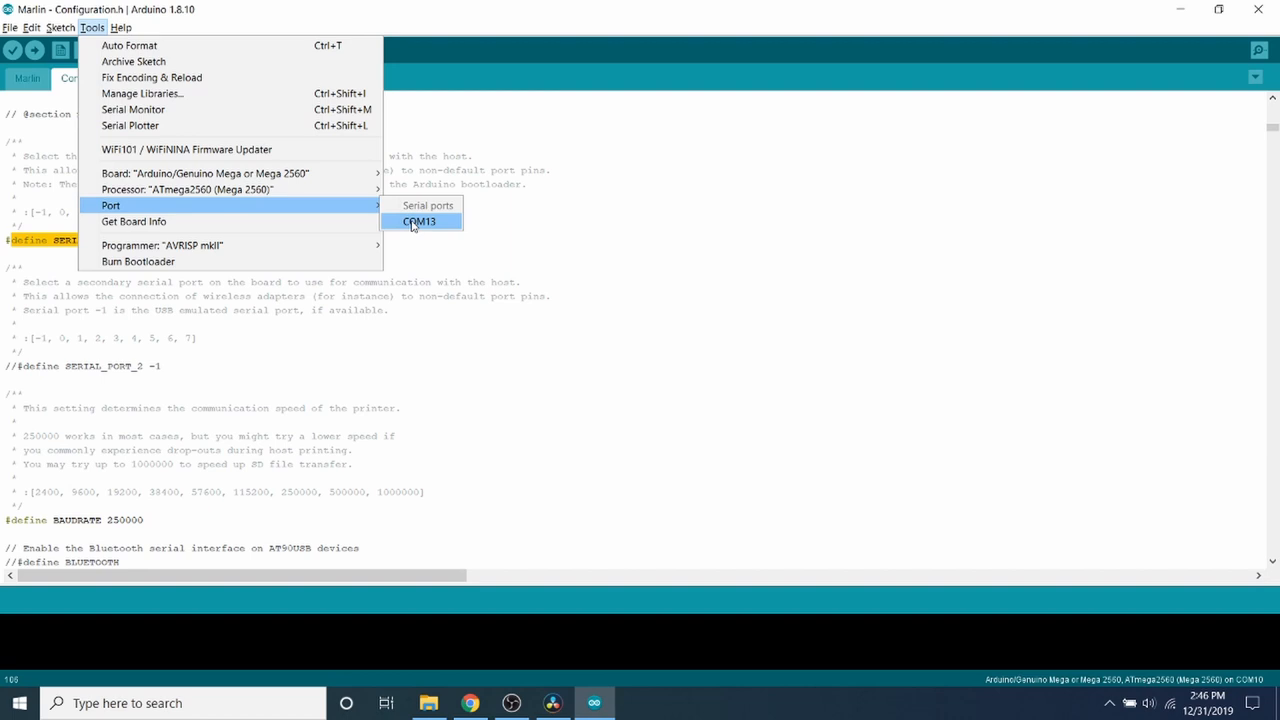
Step: Set the upload port to COM13 for the Mega 2560
left_click(418, 220)
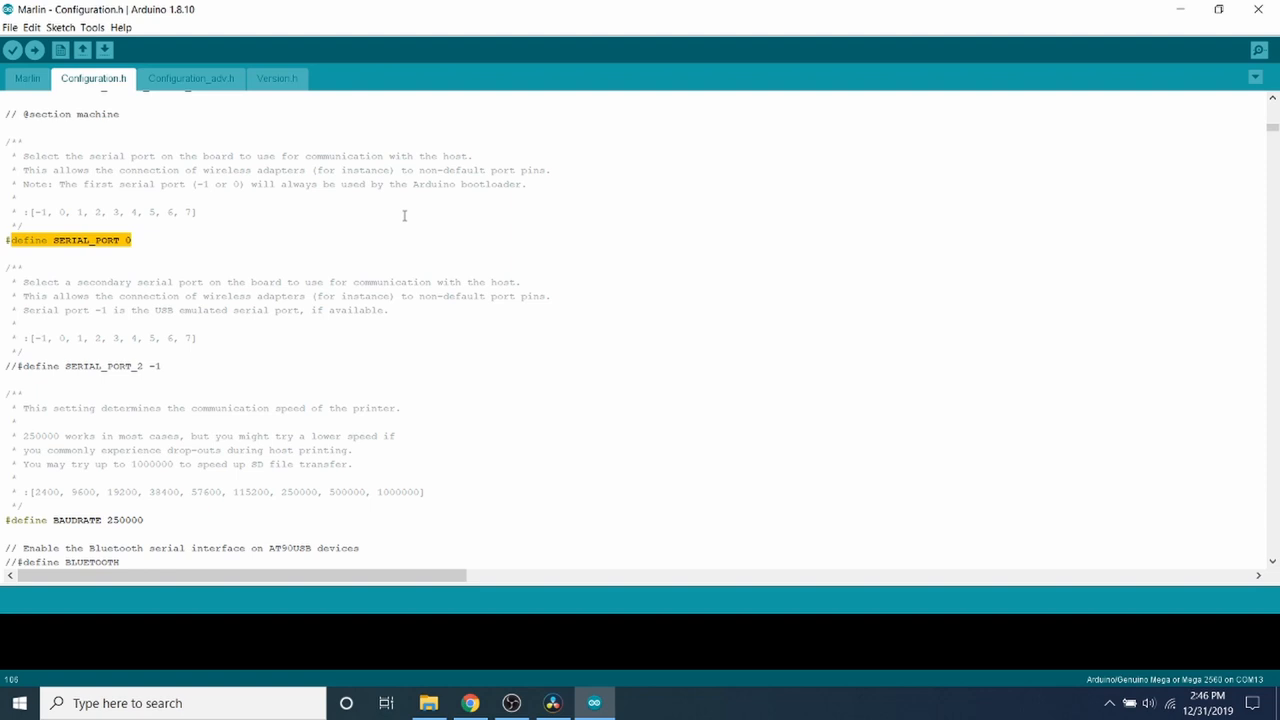
Step: Search 'a4988' to reach the Stepper Drivers section of Configuration.h
key("ctrl+f")
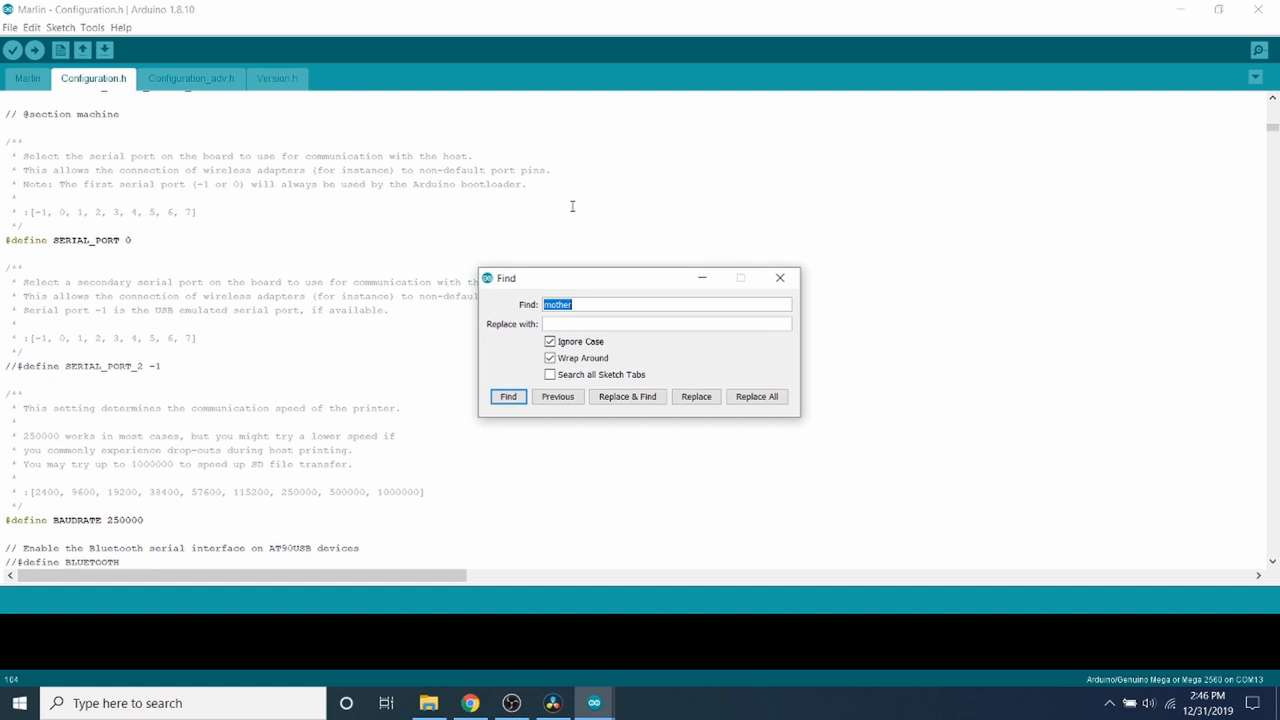
type("a4988")
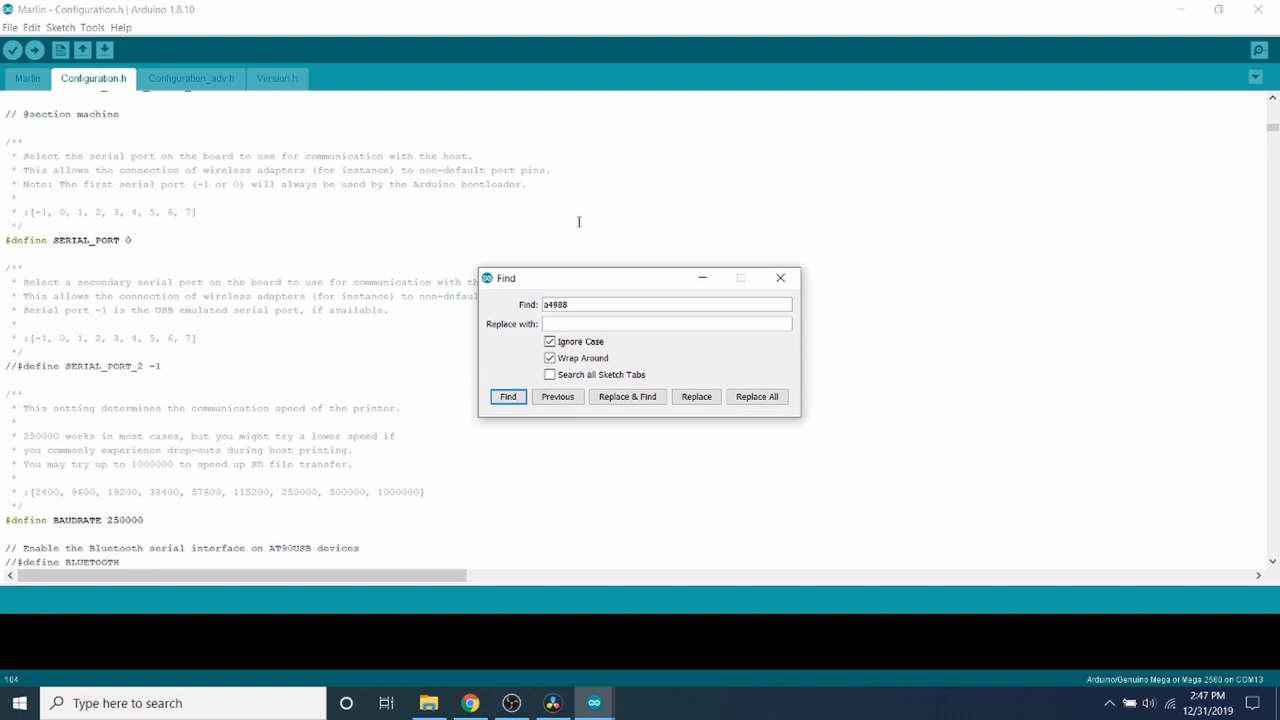
left_click(508, 396)
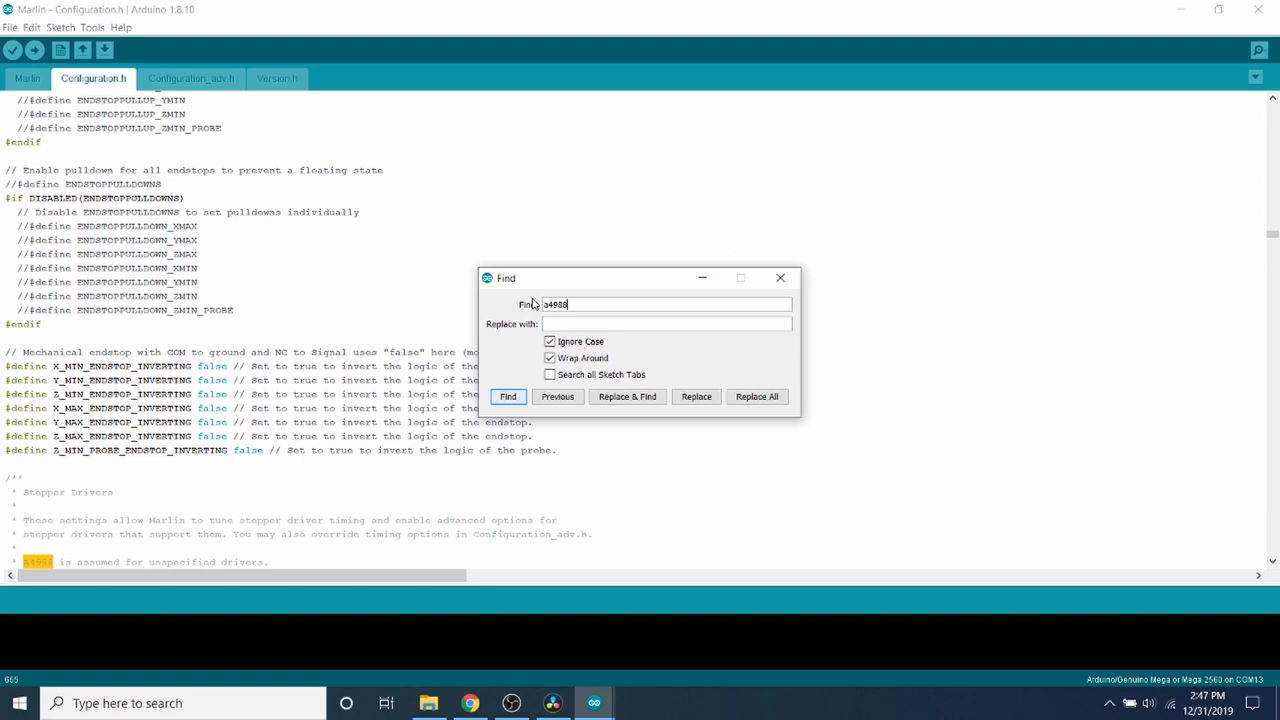
left_click(508, 396)
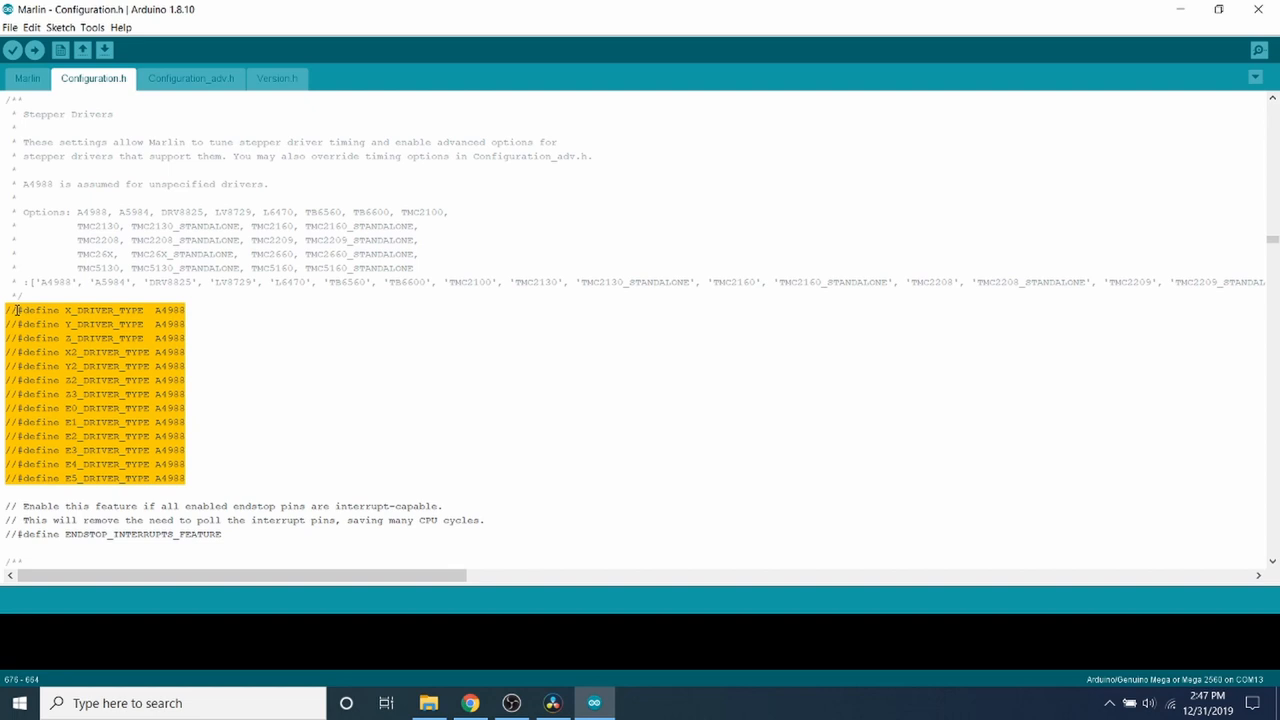
Step: Uncomment the X, Y, Z and E0 DRIVER_TYPE A4988 defines
left_click(40, 316)
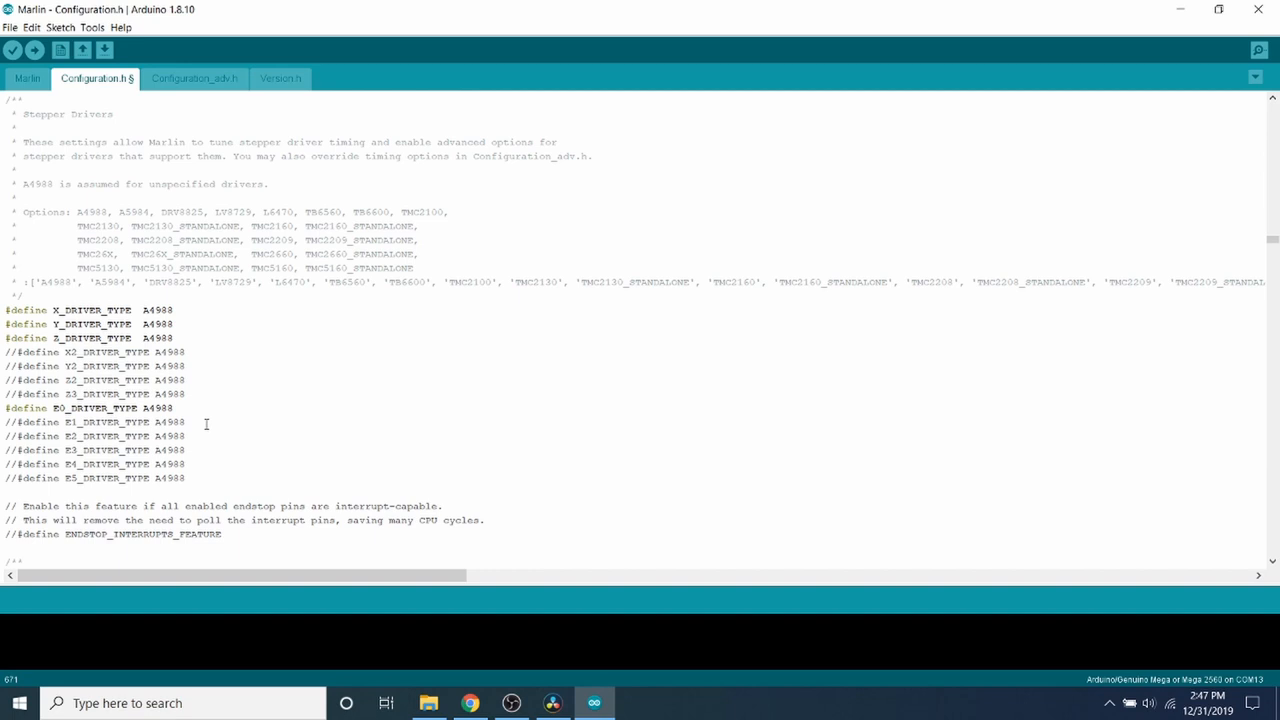
double_click(168, 436)
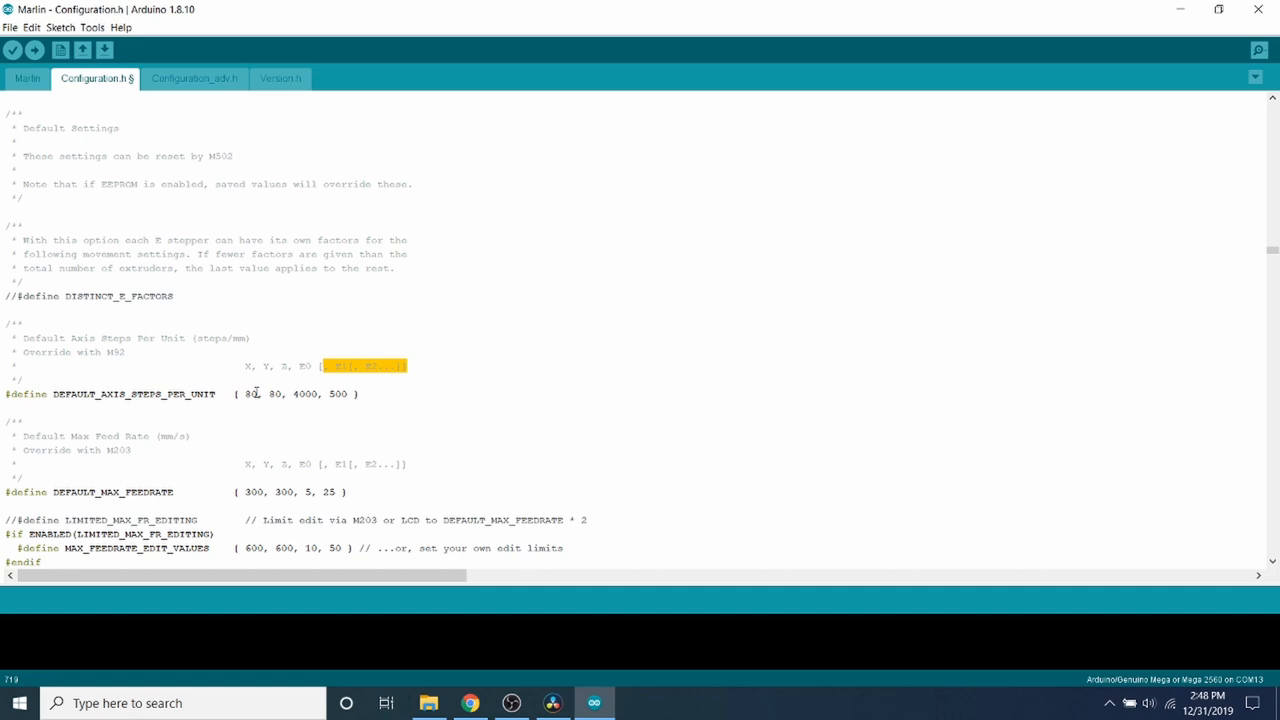
Step: Show Chrome's taskbar jump list of recent pages and tasks
right_click(468, 704)
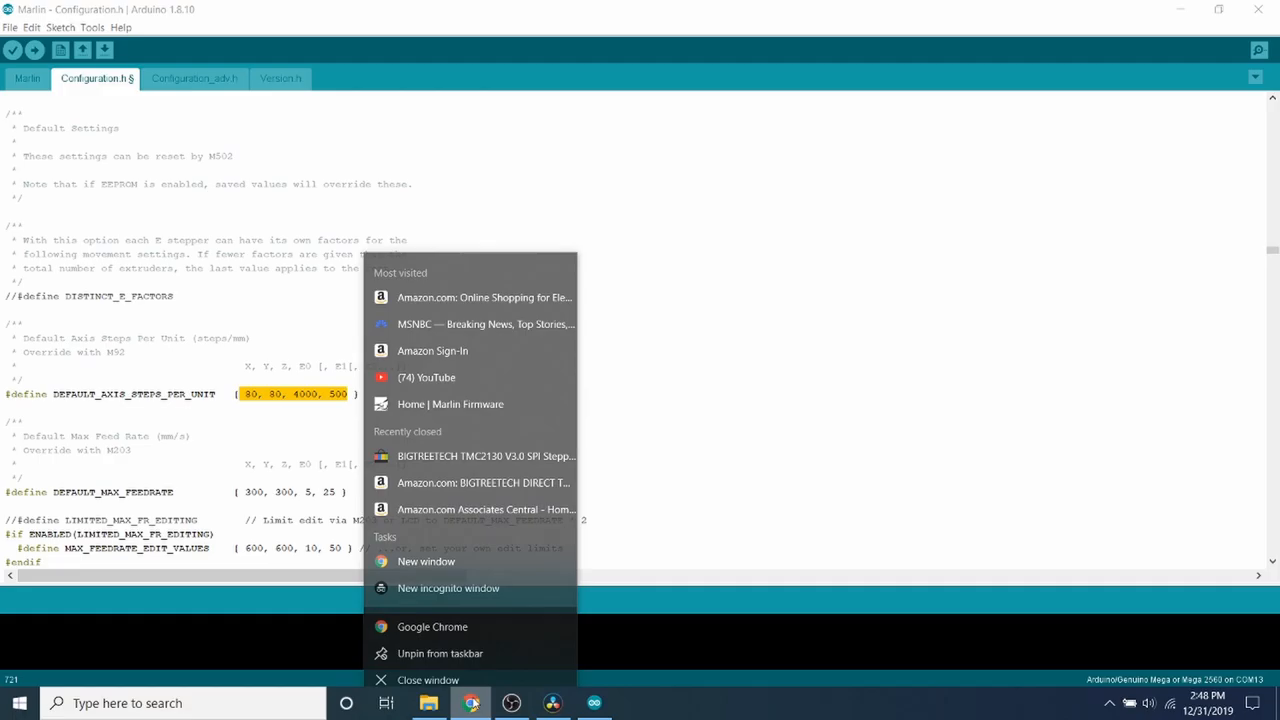
Step: In a new Chrome window, search 'reprap calculator' and open the Prusa Printers result
left_click(428, 560)
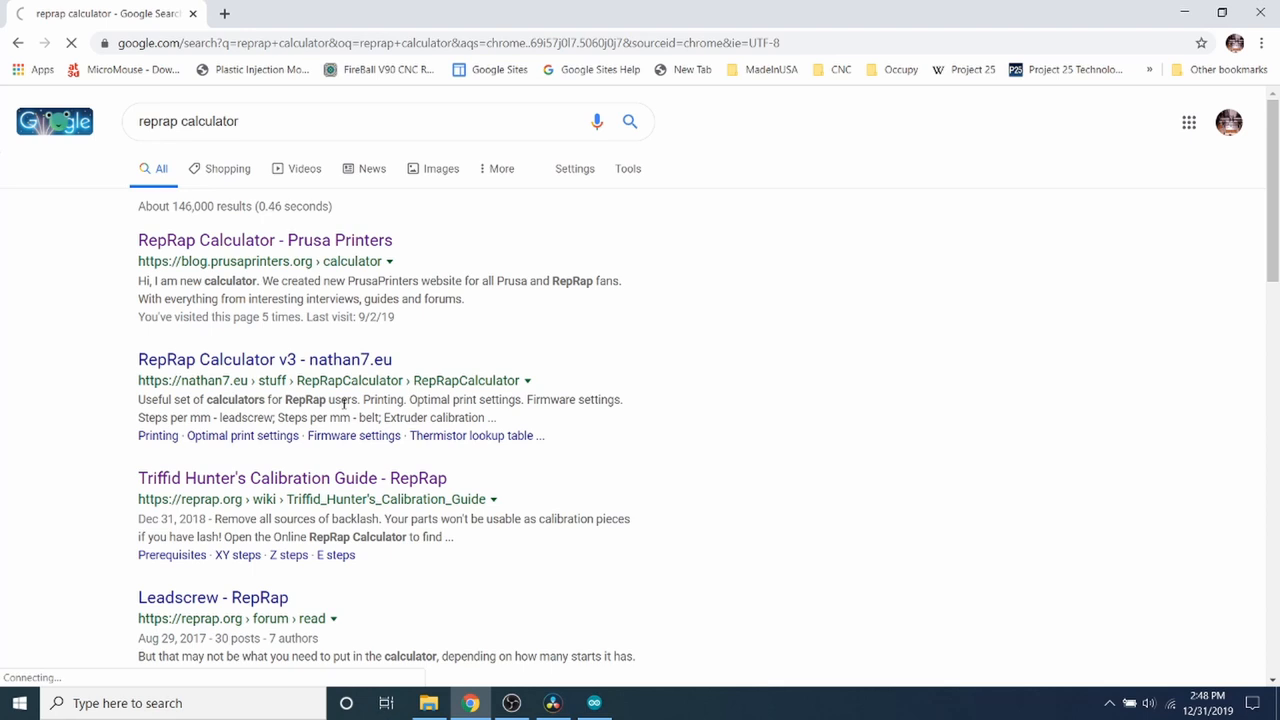
left_click(264, 240)
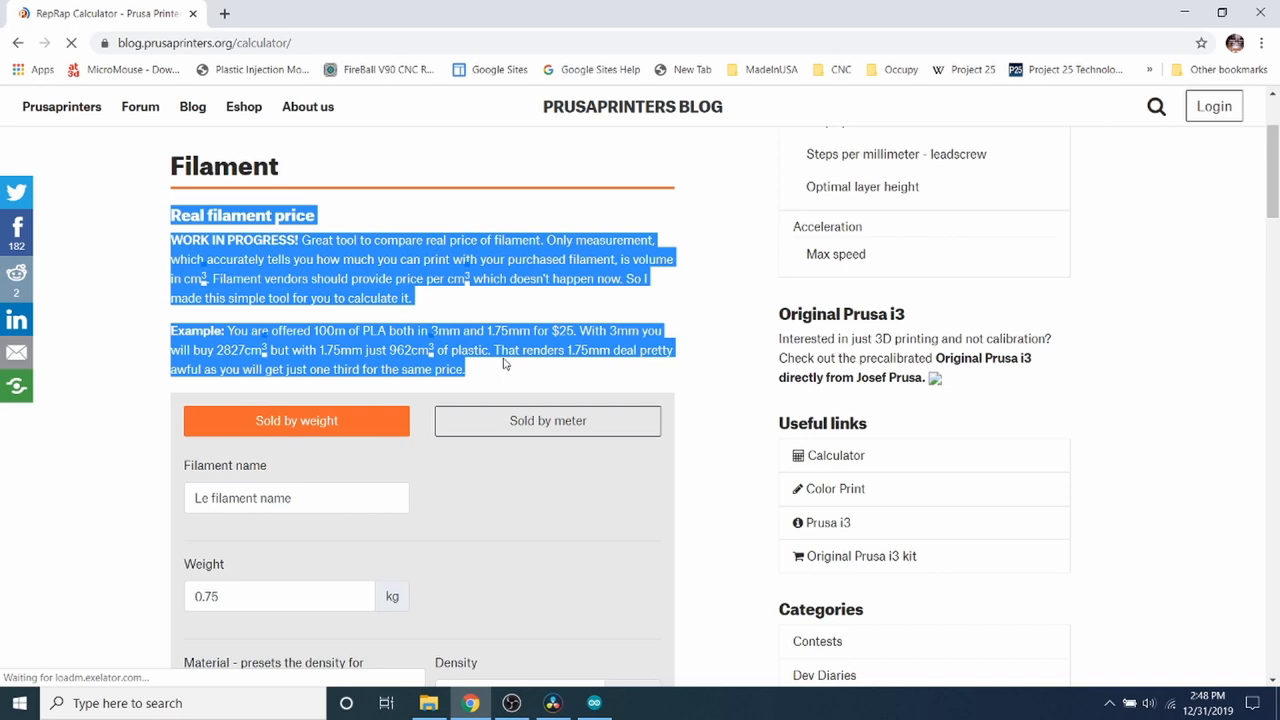
Step: Reach the belt-driven steps per millimetre calculator and review motor step angle choices
scroll("down", 3)
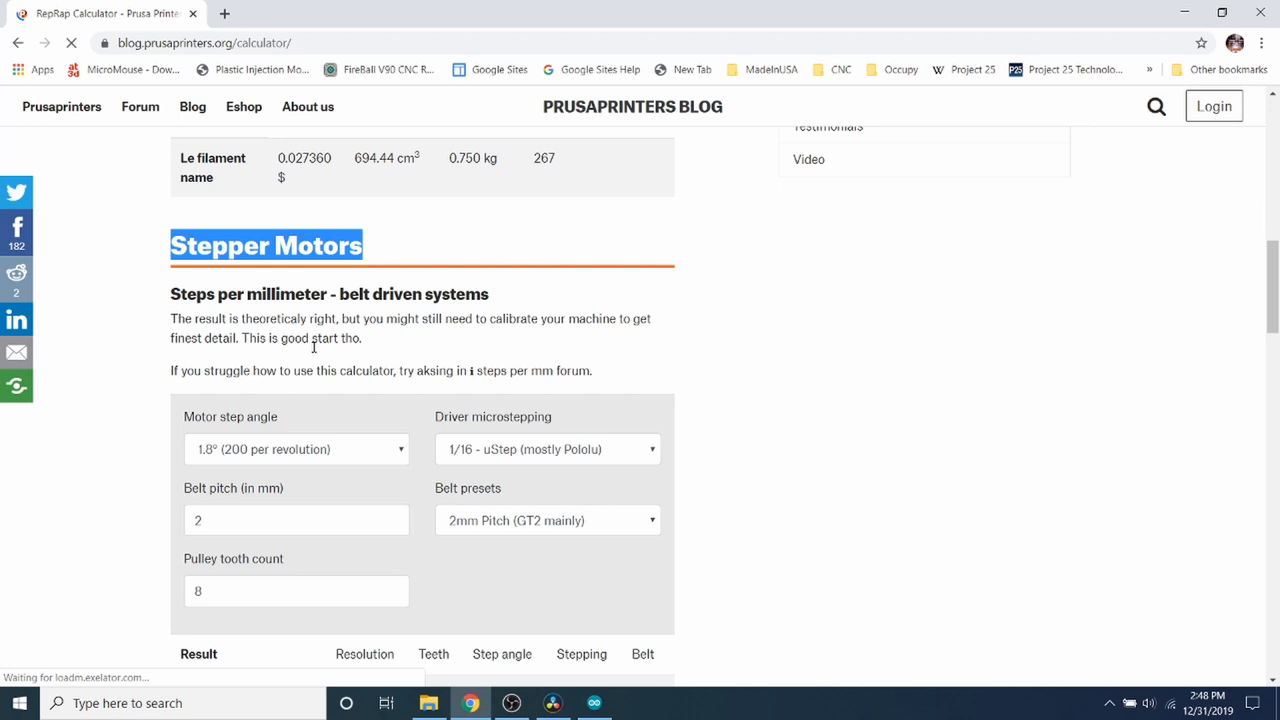
scroll("down", 3)
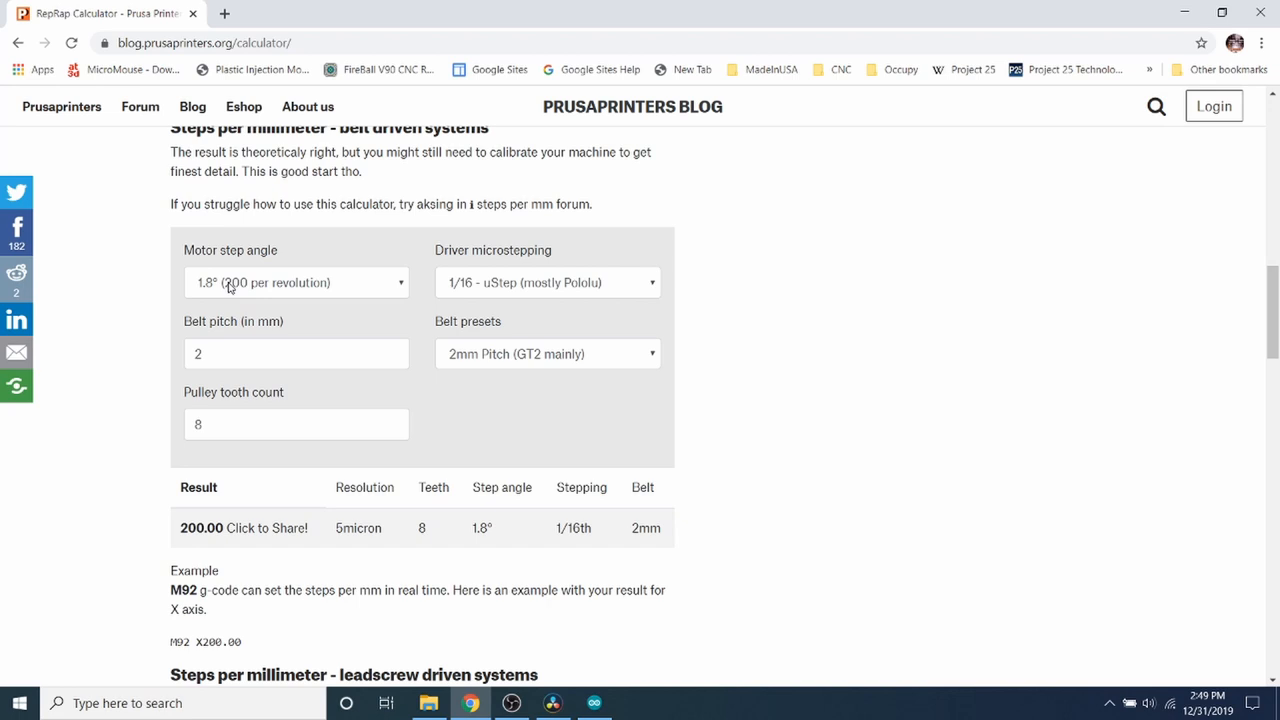
left_click(296, 282)
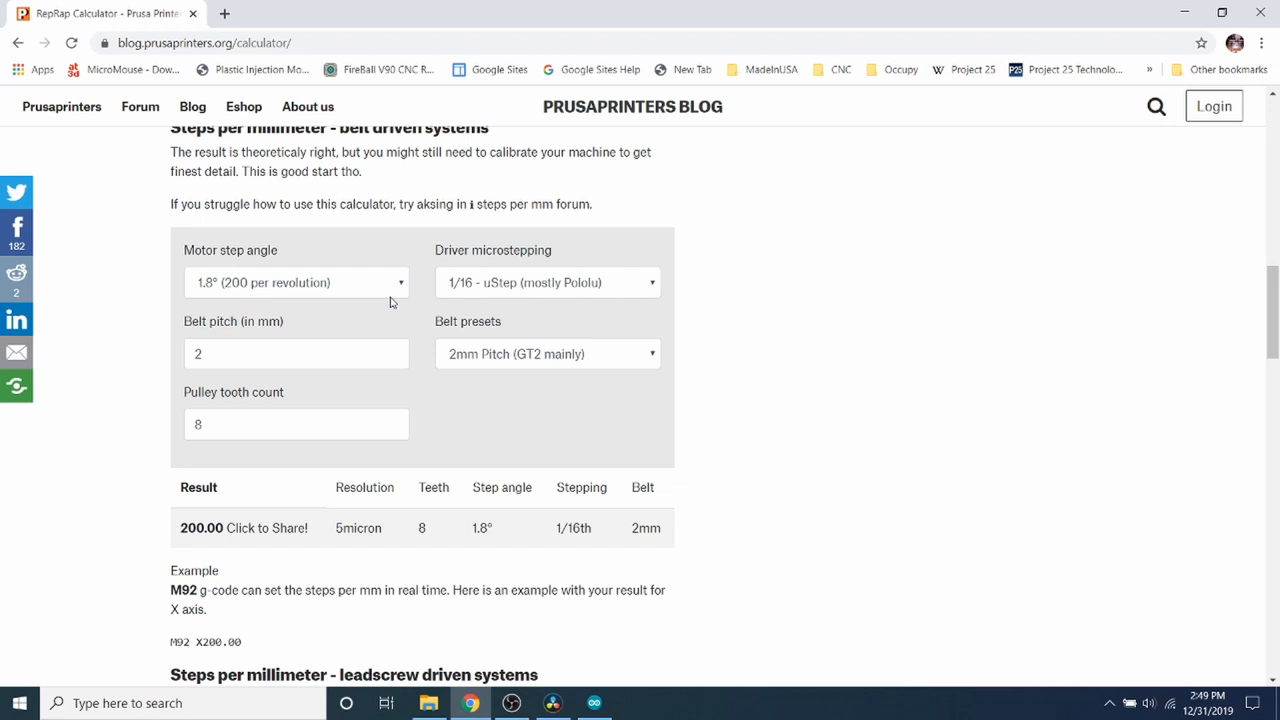
mouse_move(544, 262)
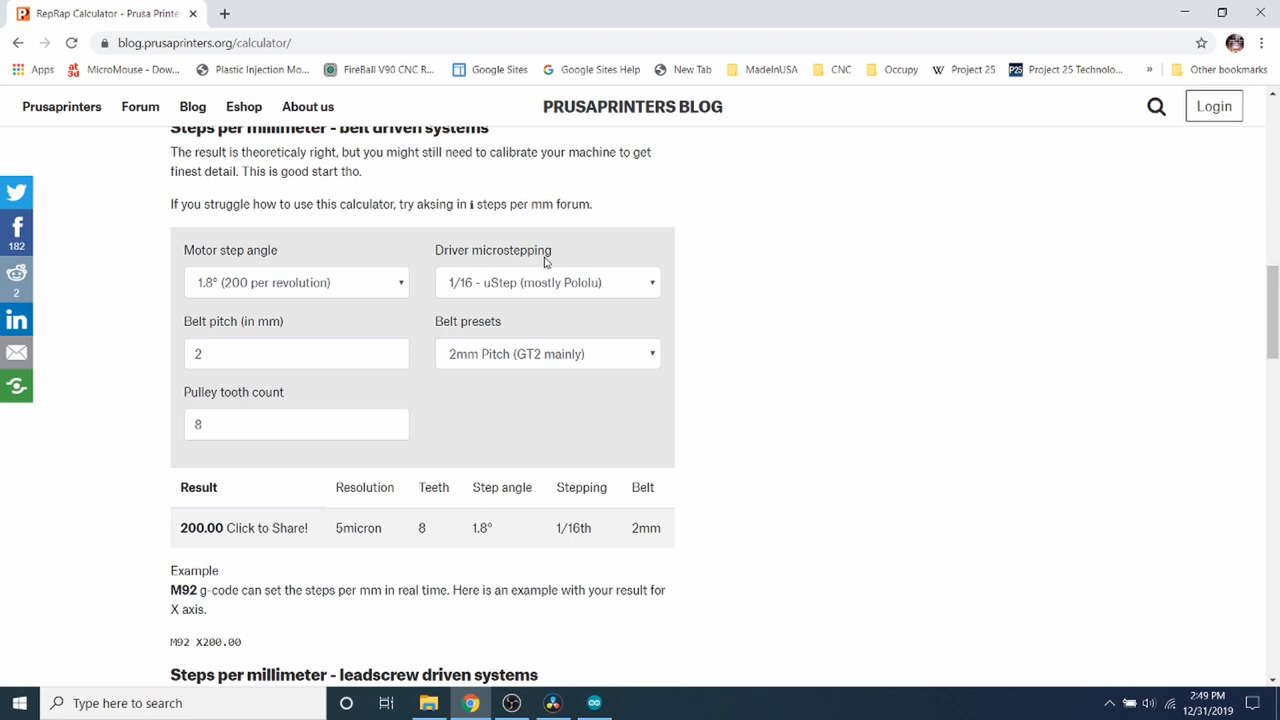
mouse_move(578, 300)
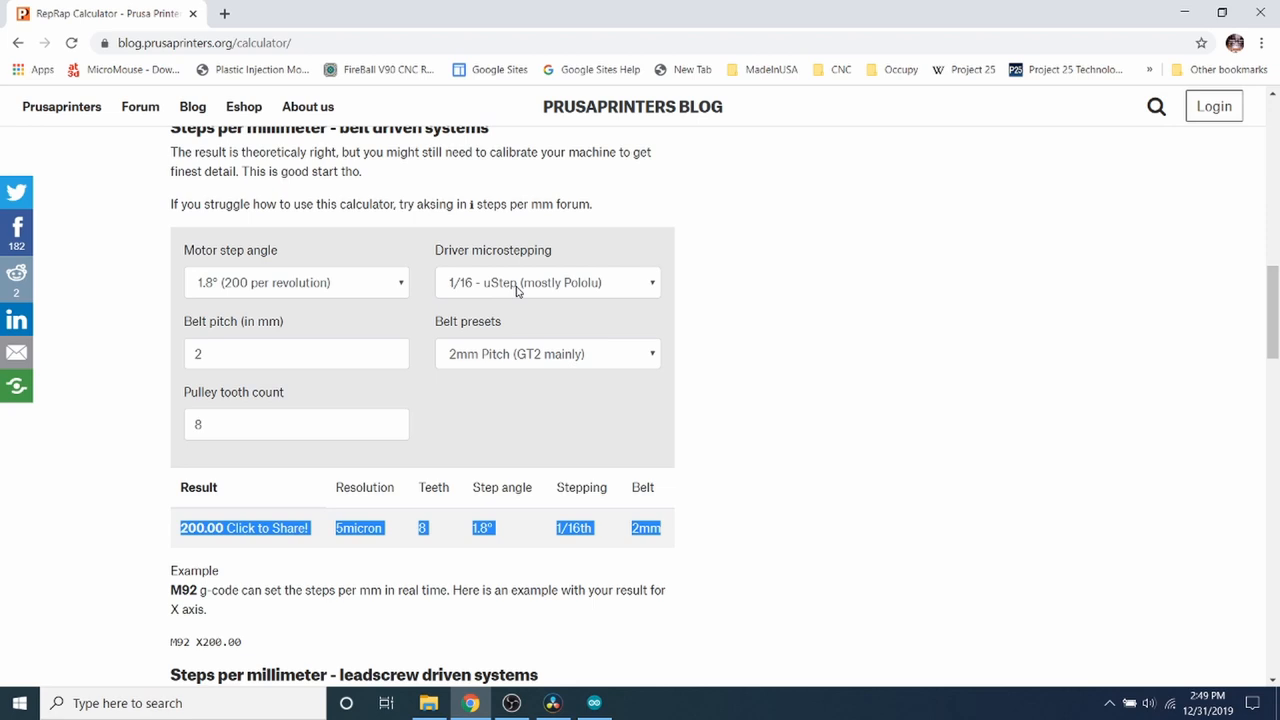
Step: Choose 1/32 driver microstepping, giving 400.00 steps/mm for the belt drive
left_click(548, 282)
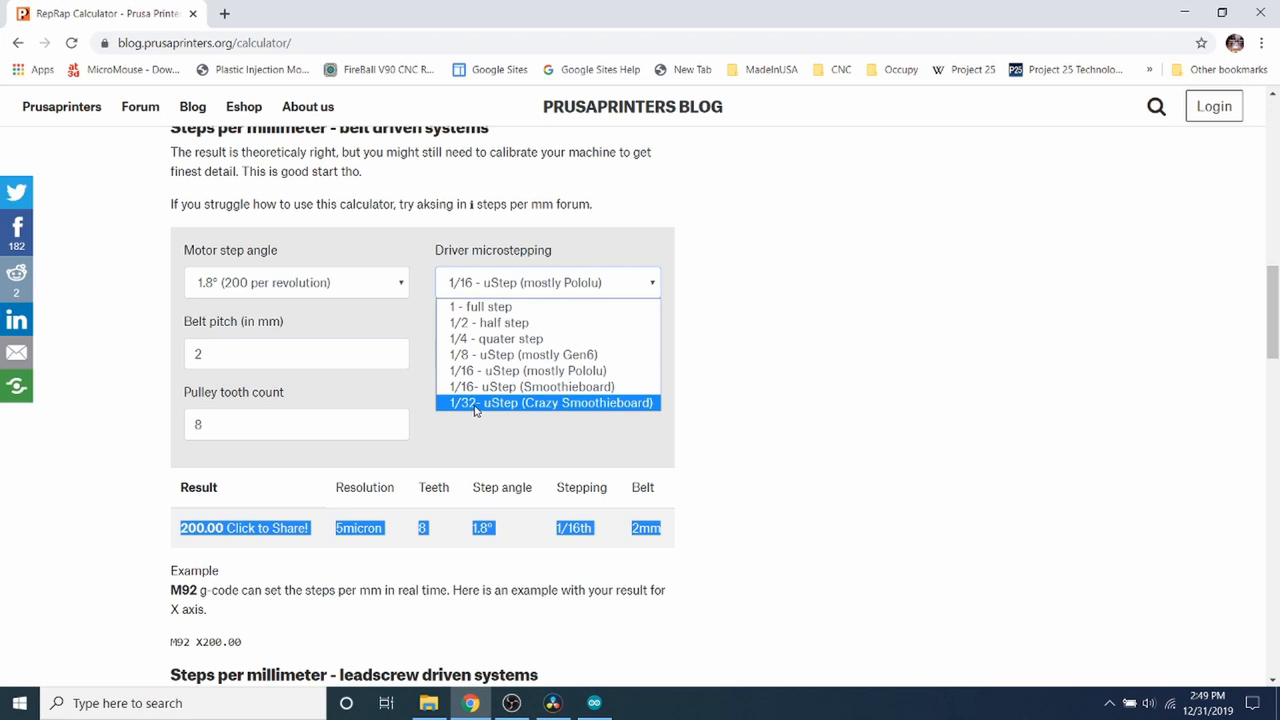
left_click(548, 402)
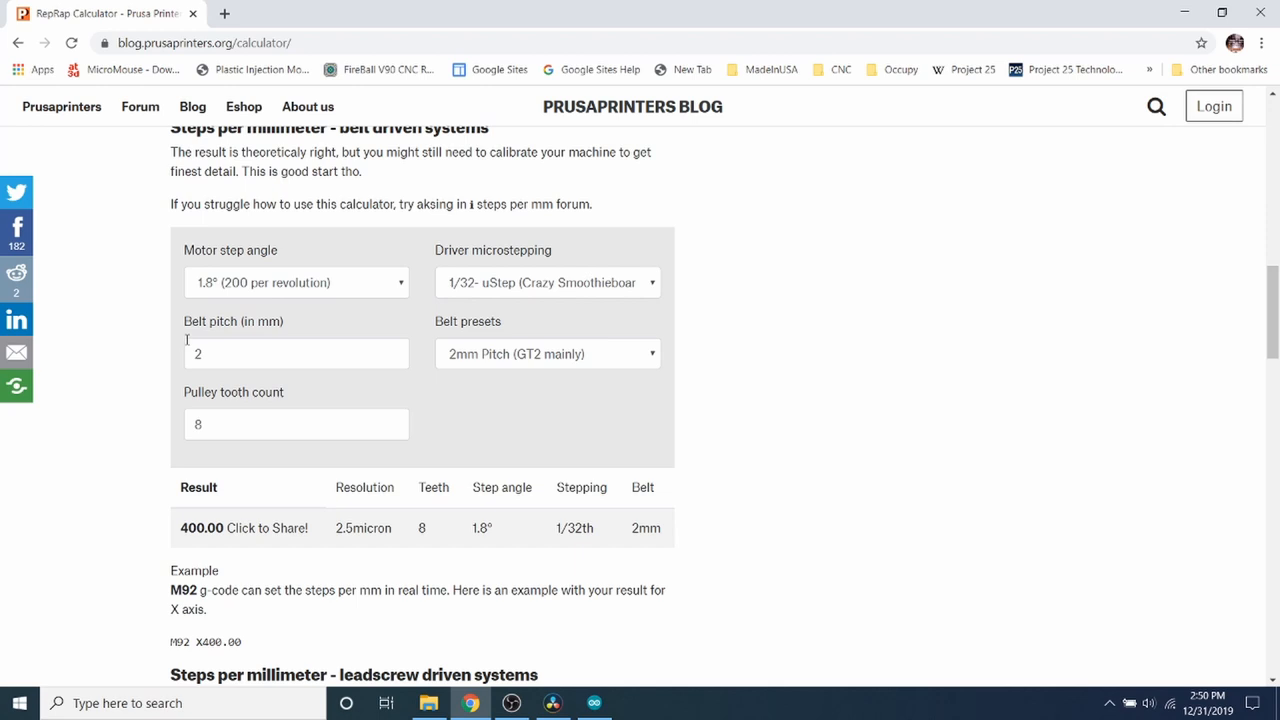
Step: Check the 2 mm belt pitch and 8-tooth pulley values, then return to Arduino IDE
double_click(232, 320)
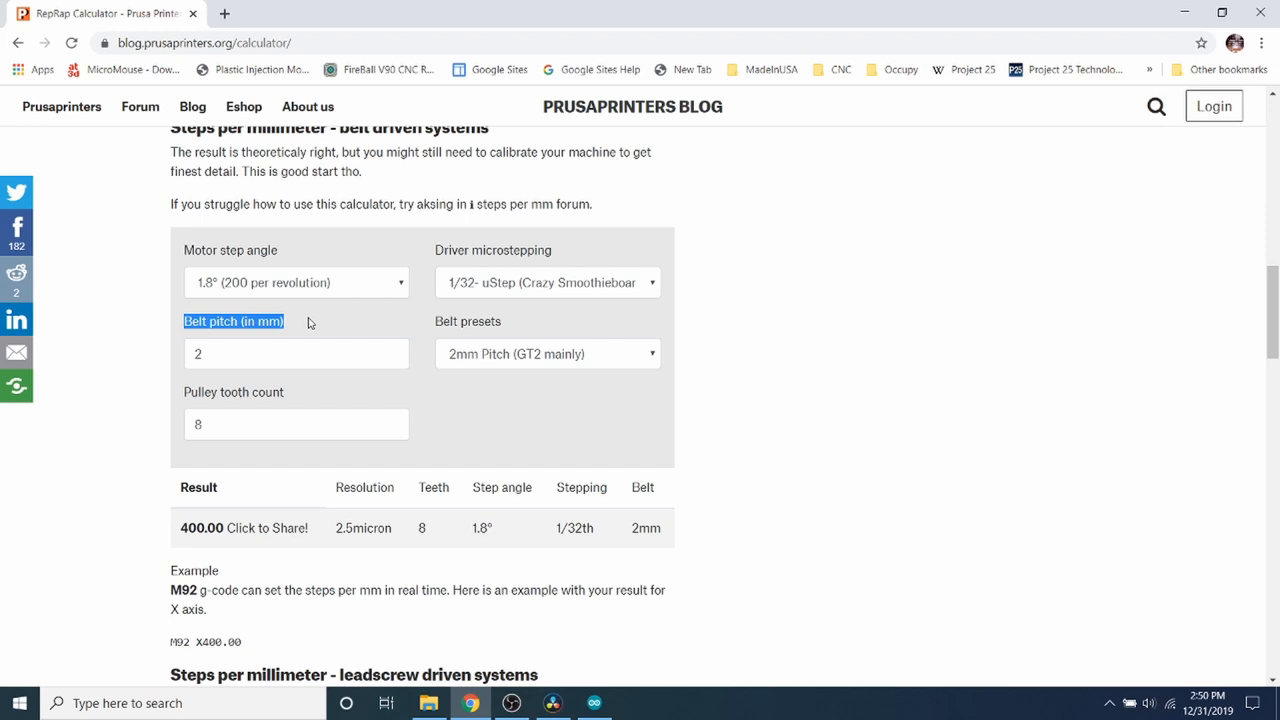
mouse_move(460, 328)
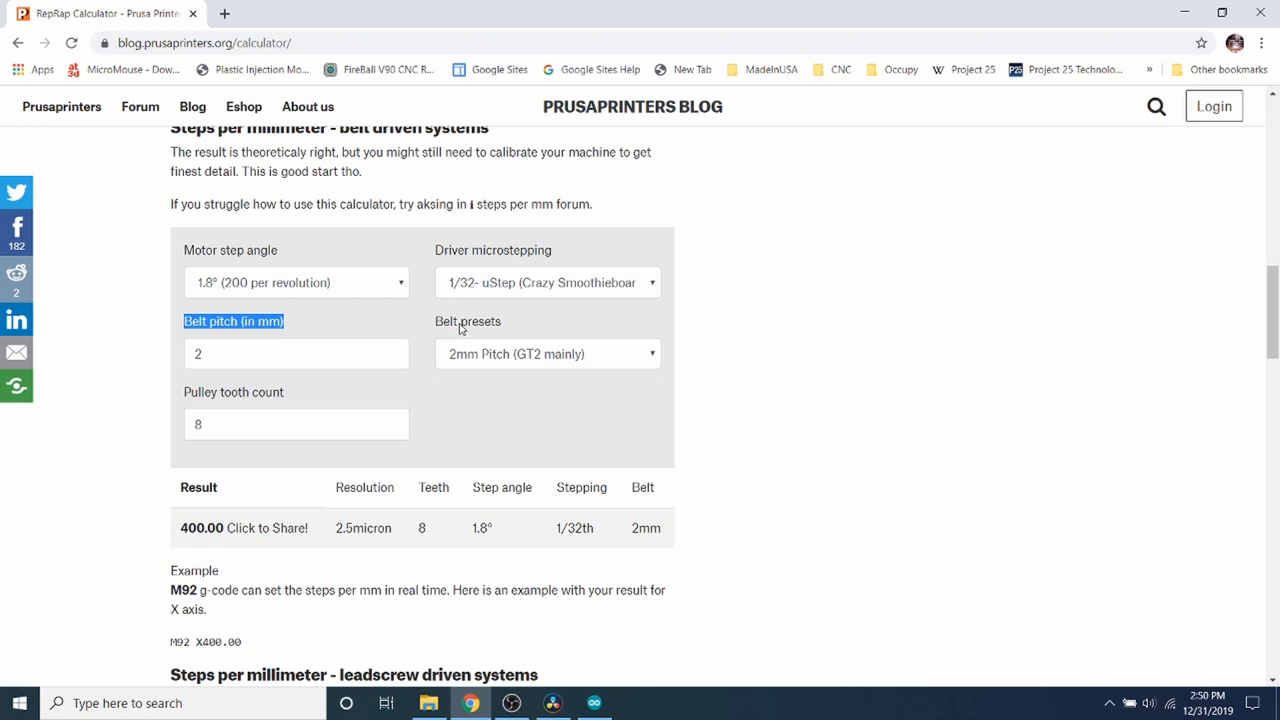
left_click(548, 352)
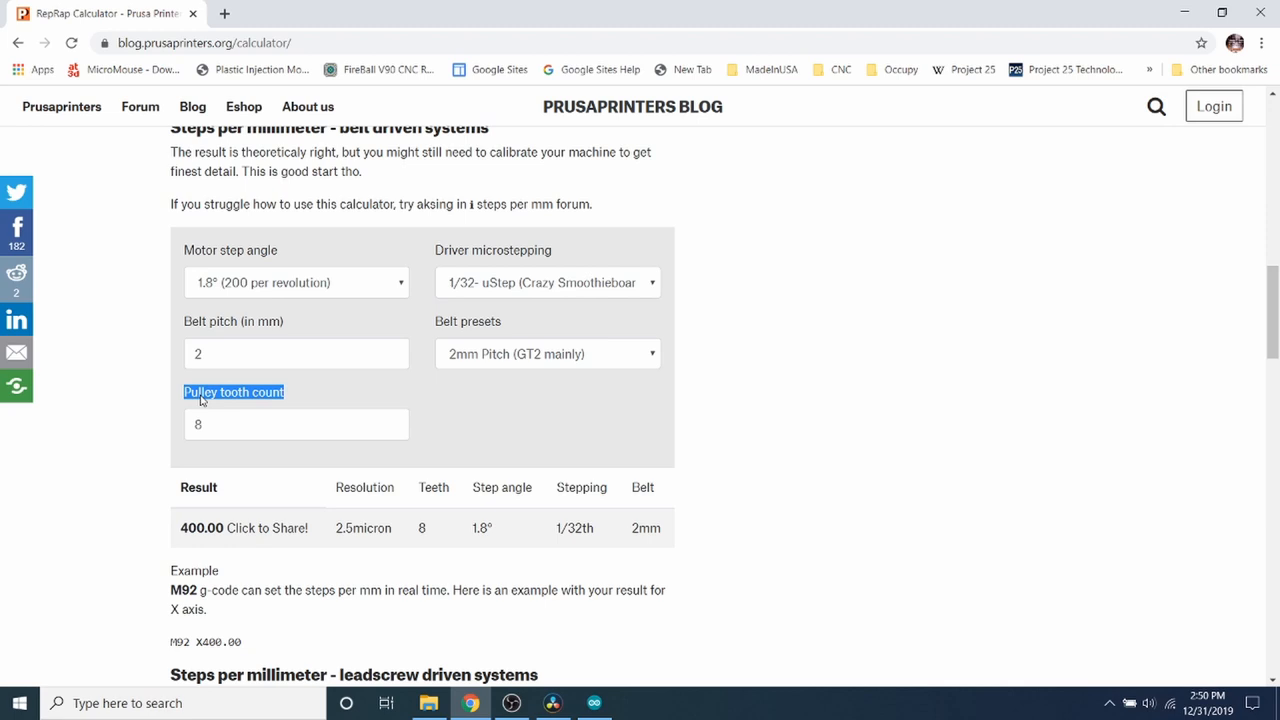
left_click(296, 424)
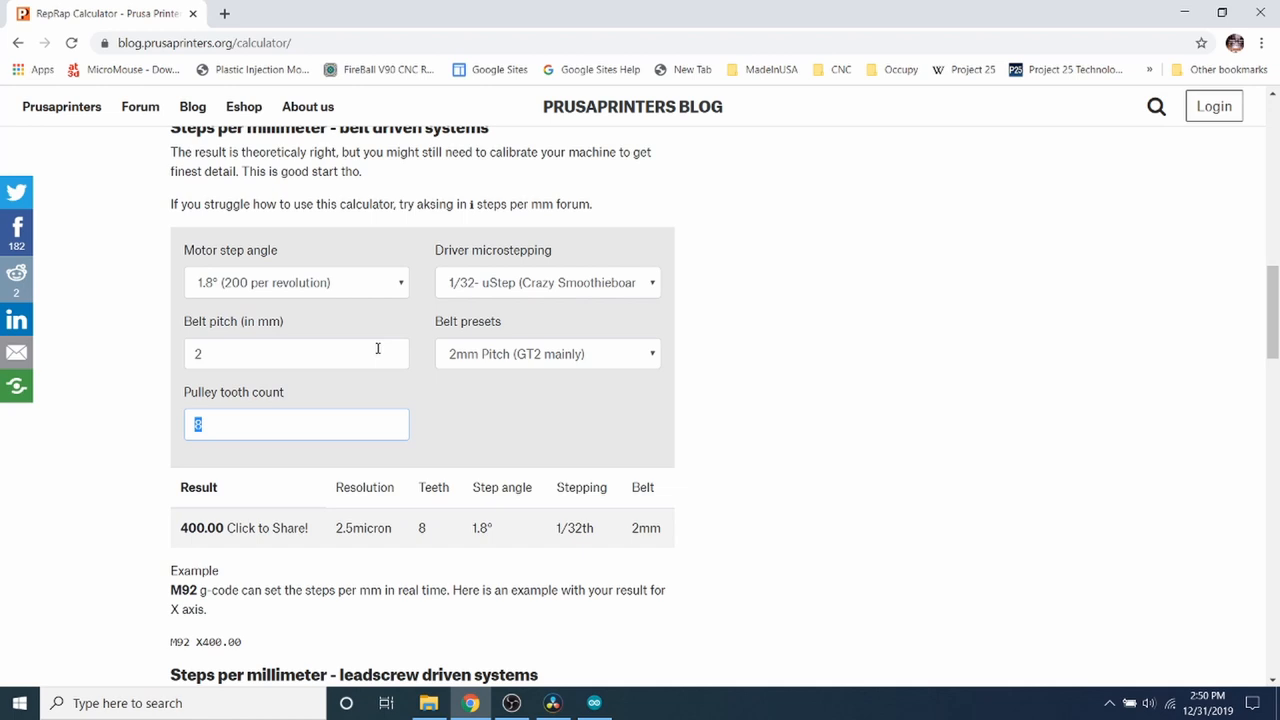
mouse_move(448, 568)
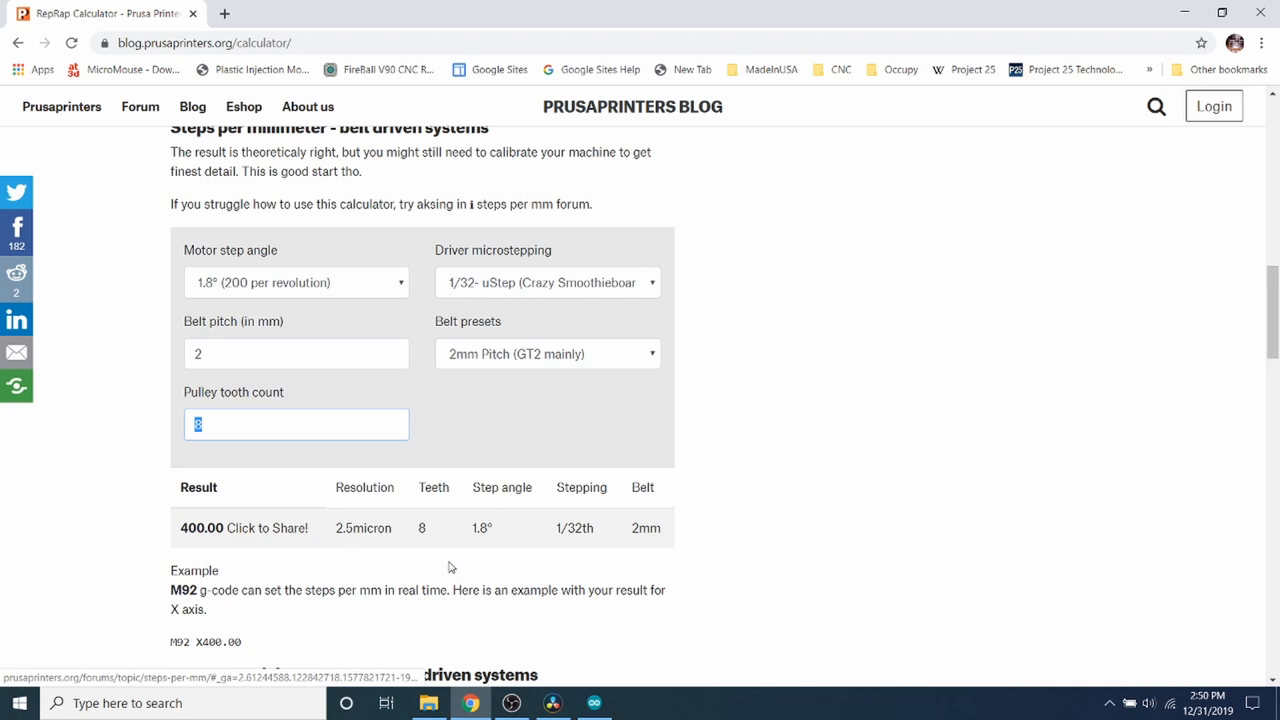
left_click(592, 704)
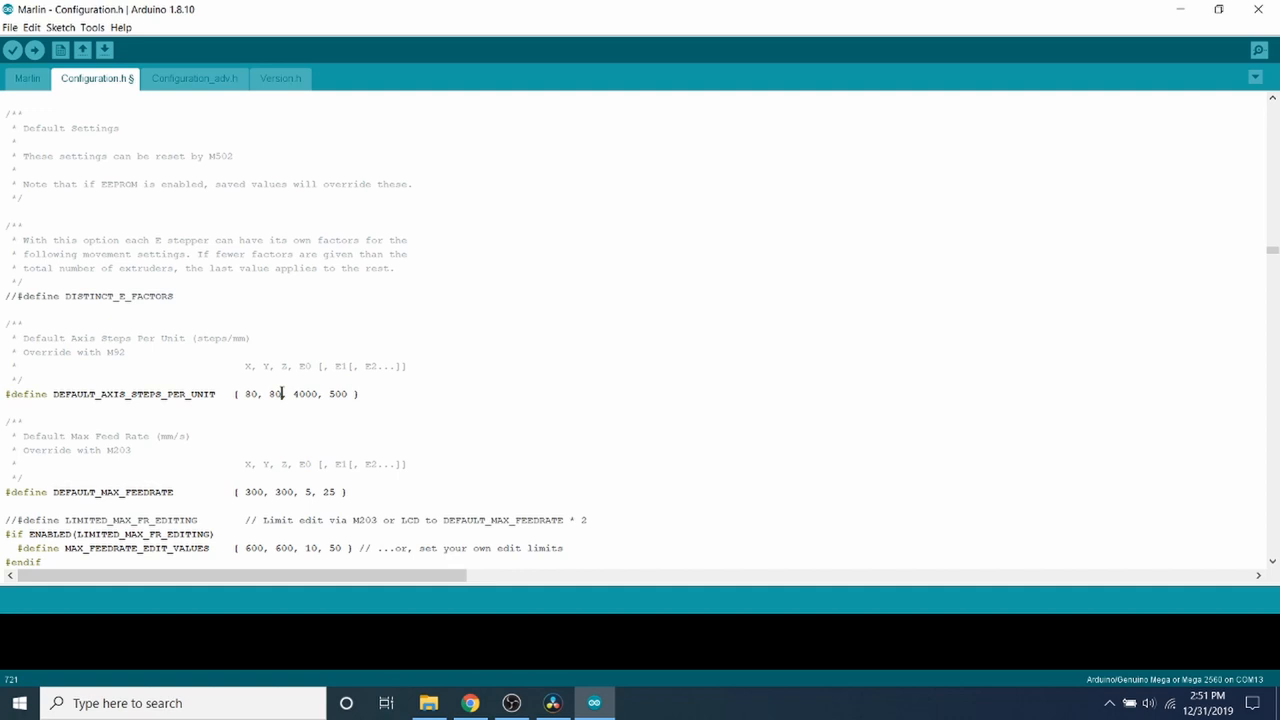
Step: Change the Y value of DEFAULT_AXIS_STEPS_PER_UNIT to 160, giving {80, 160, 4000, 500}
double_click(276, 392)
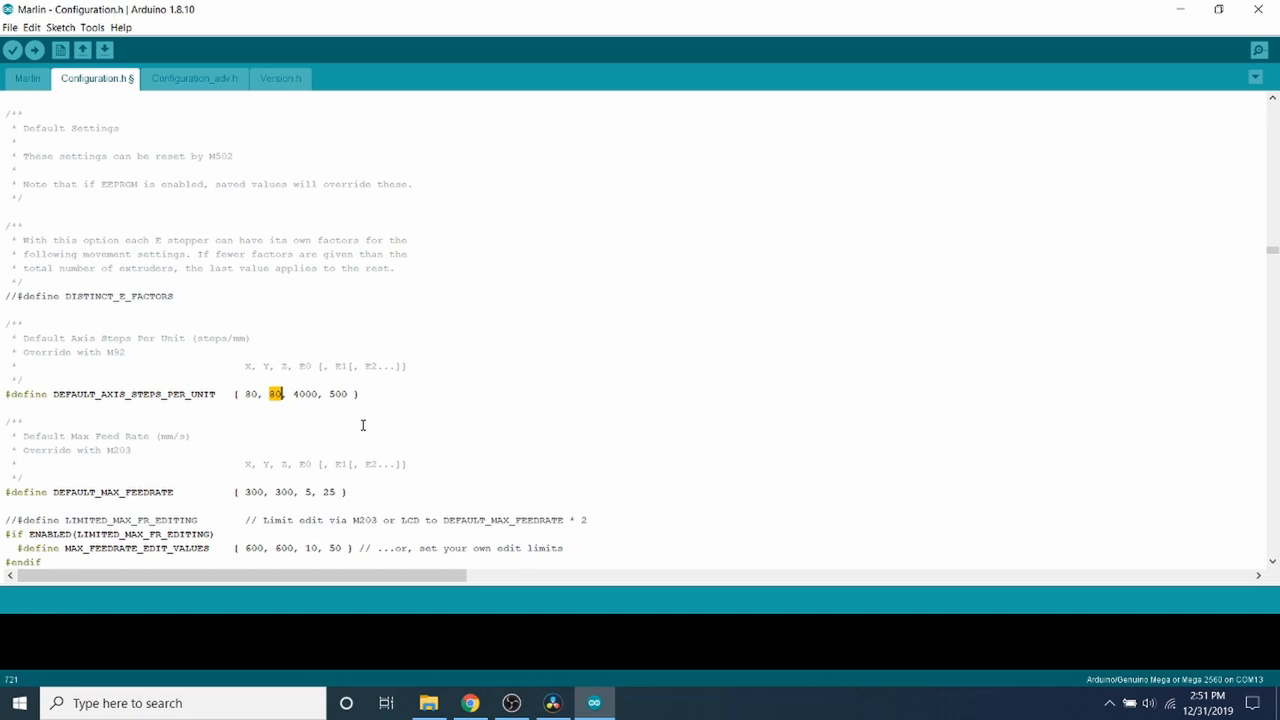
type("160")
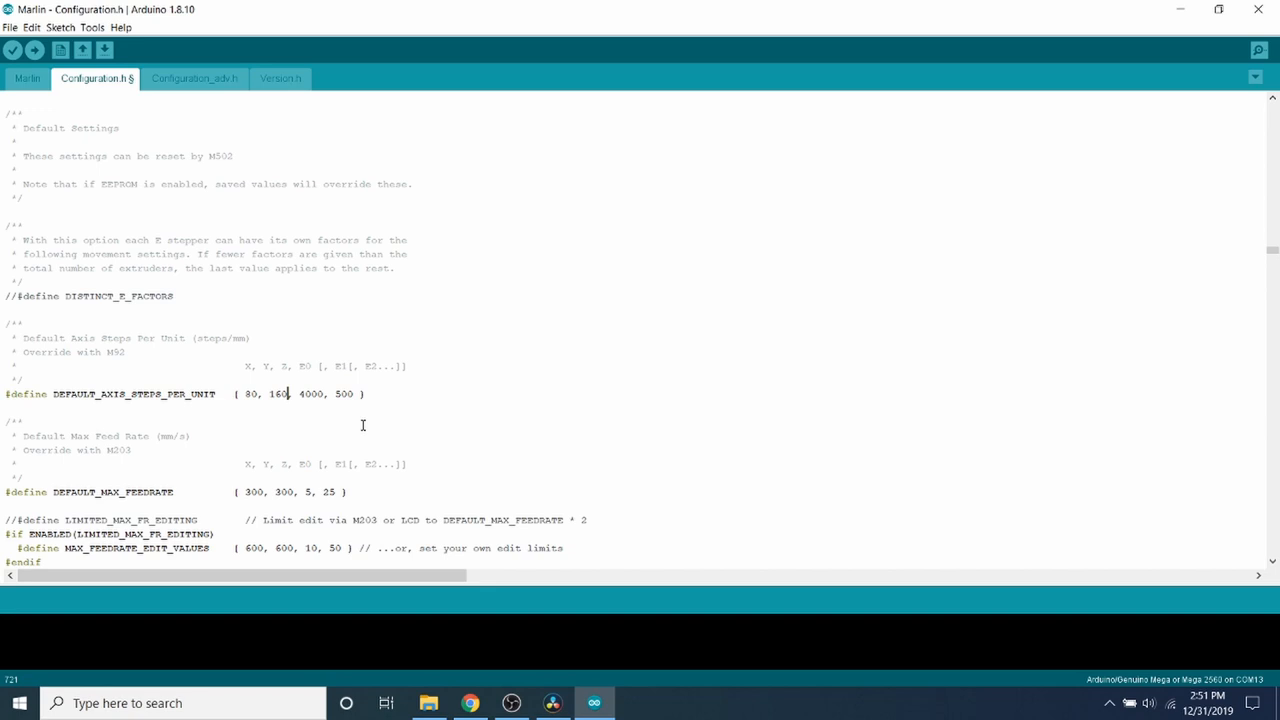
triple_click(130, 392)
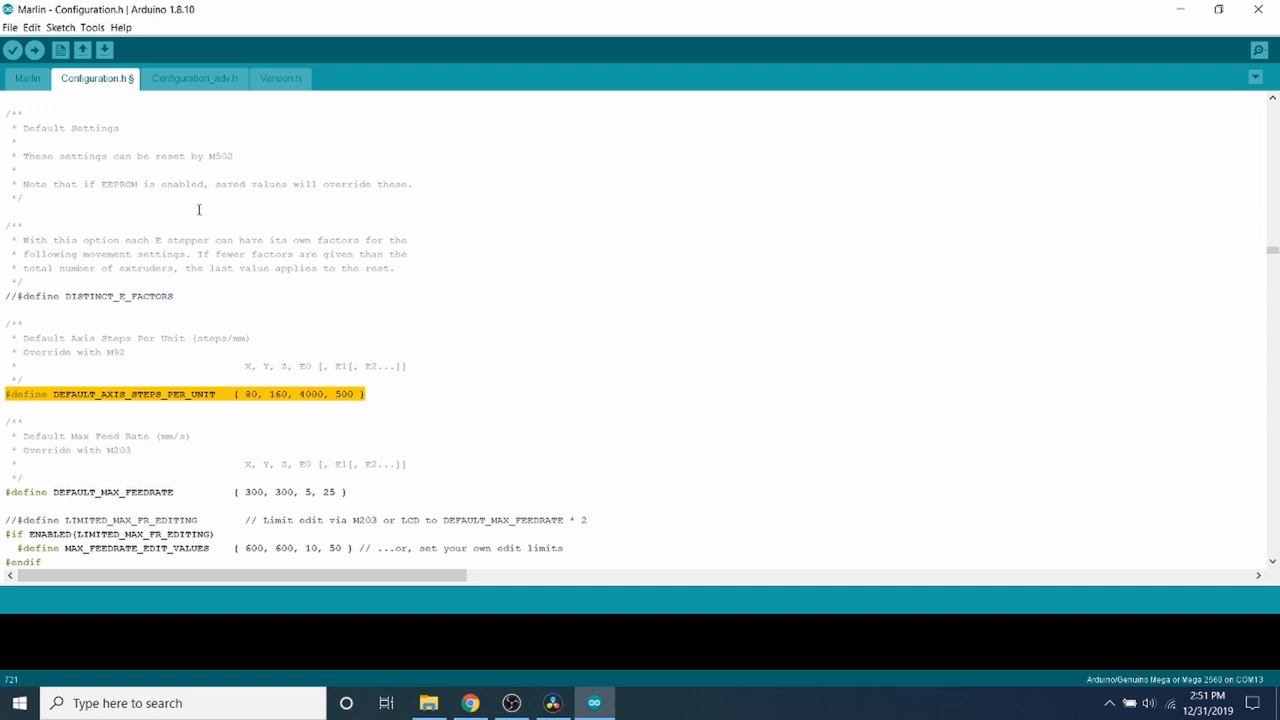
mouse_move(12, 50)
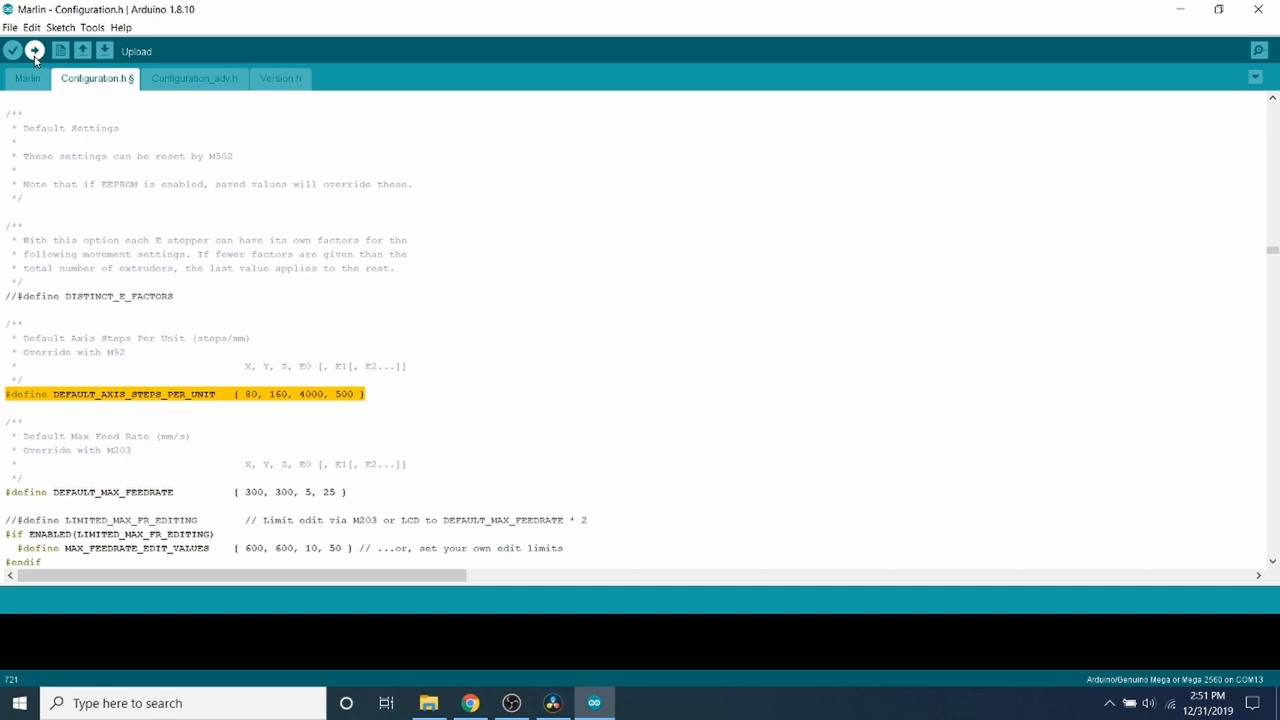
Step: Upload the edited Marlin firmware to the RAMPS board
left_click(32, 50)
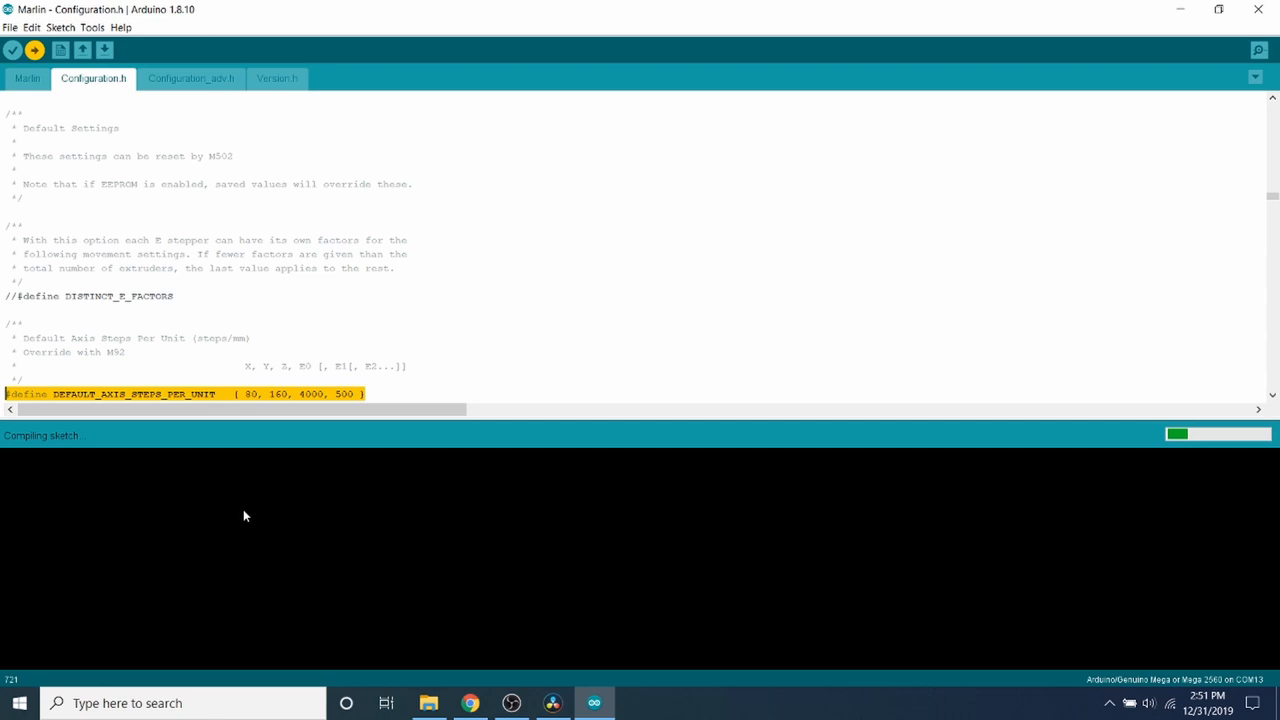
mouse_move(310, 492)
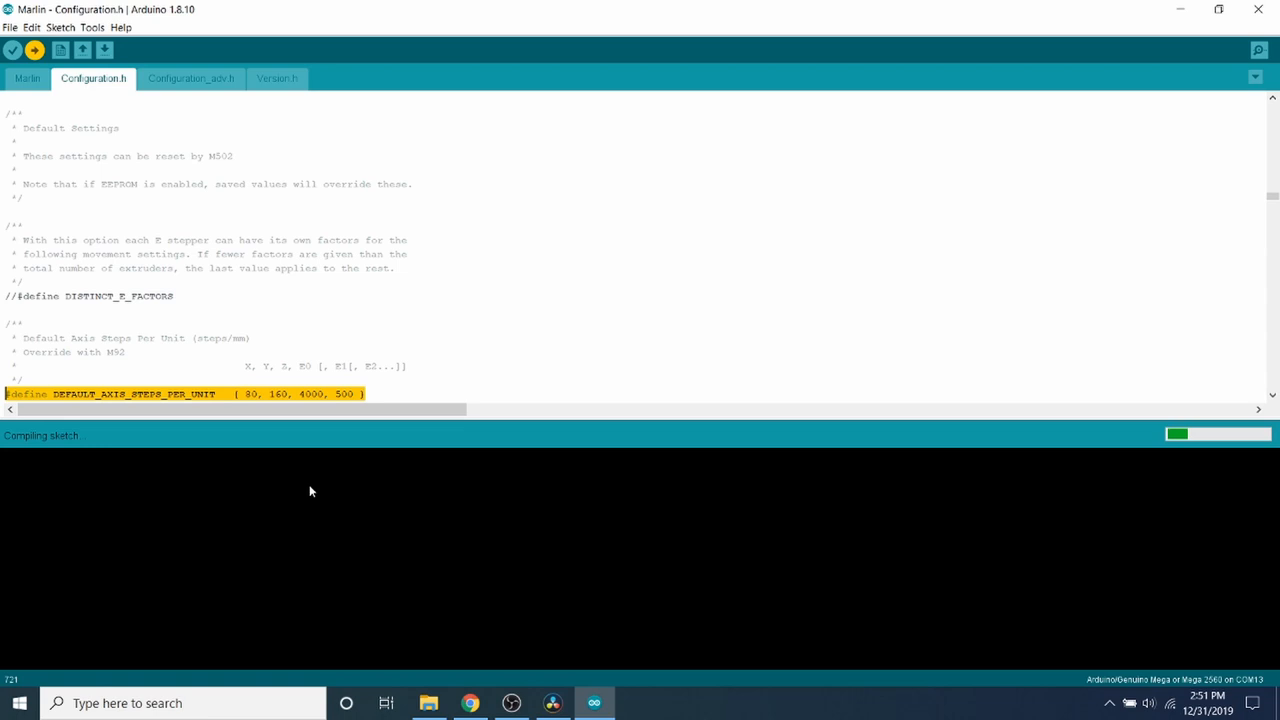
mouse_move(312, 496)
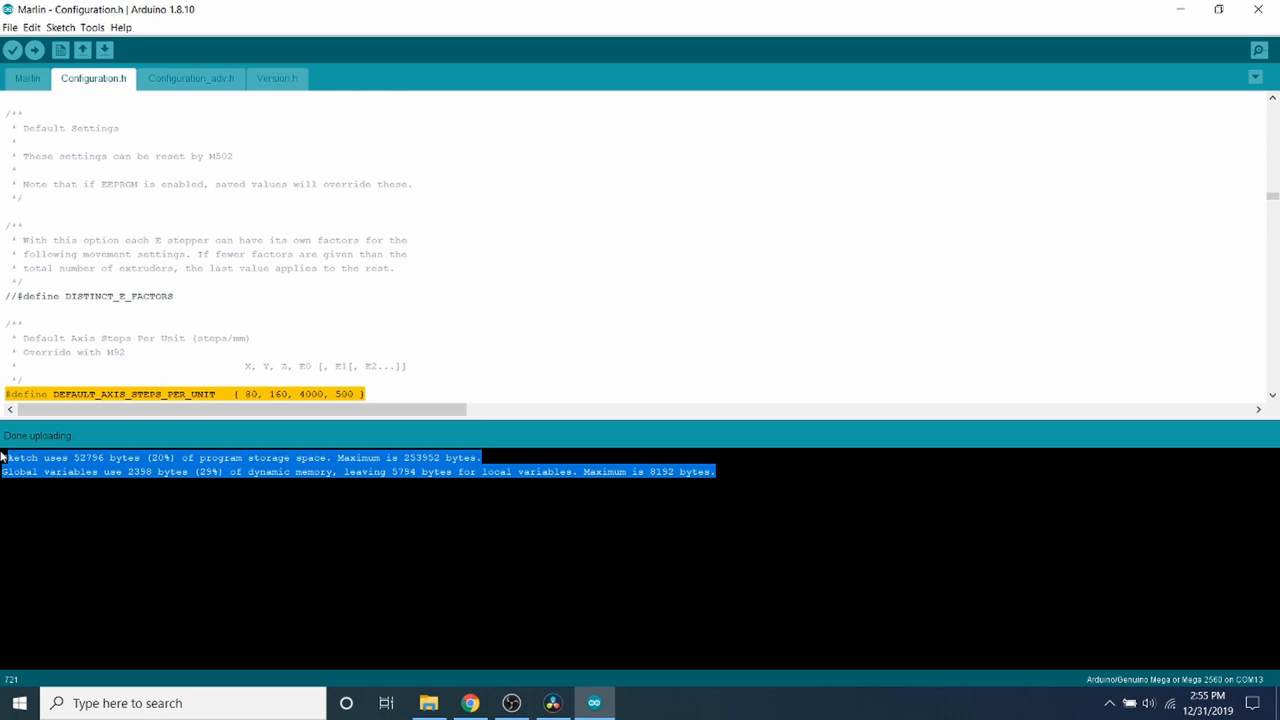
mouse_move(48, 488)
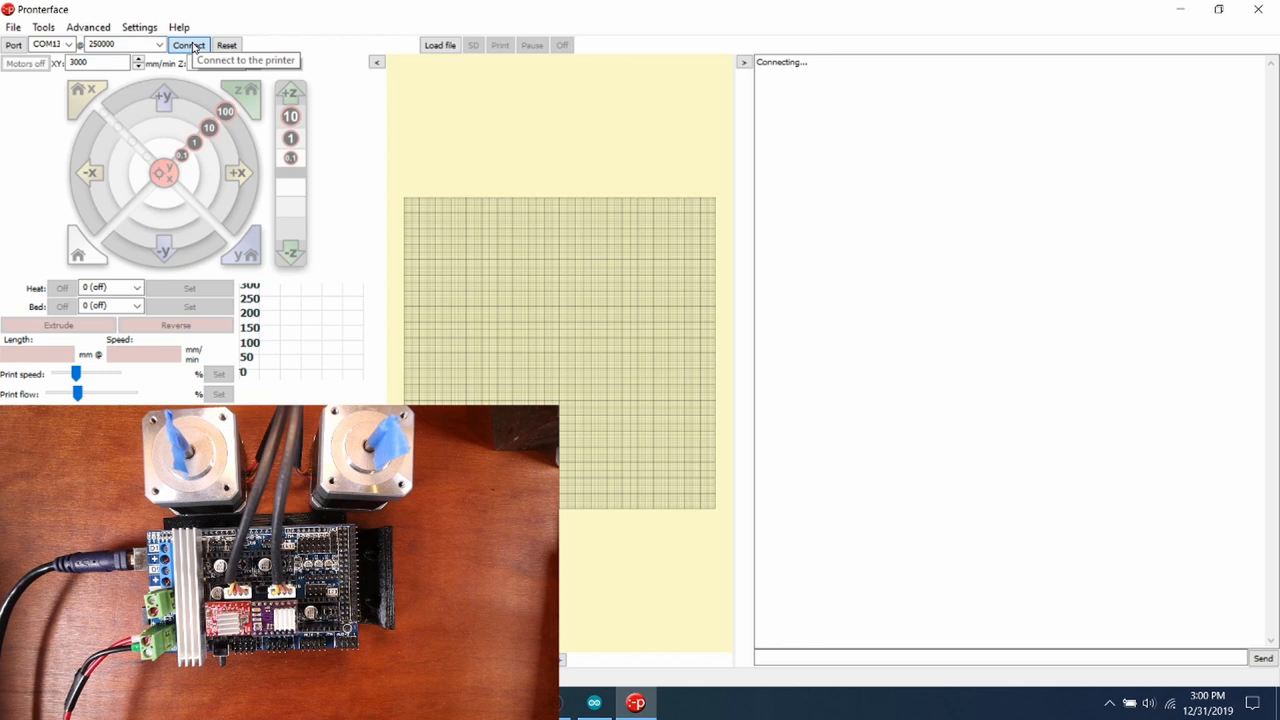
Step: Connect Pronterface to the board on COM12 at 250000 baud
left_click(188, 44)
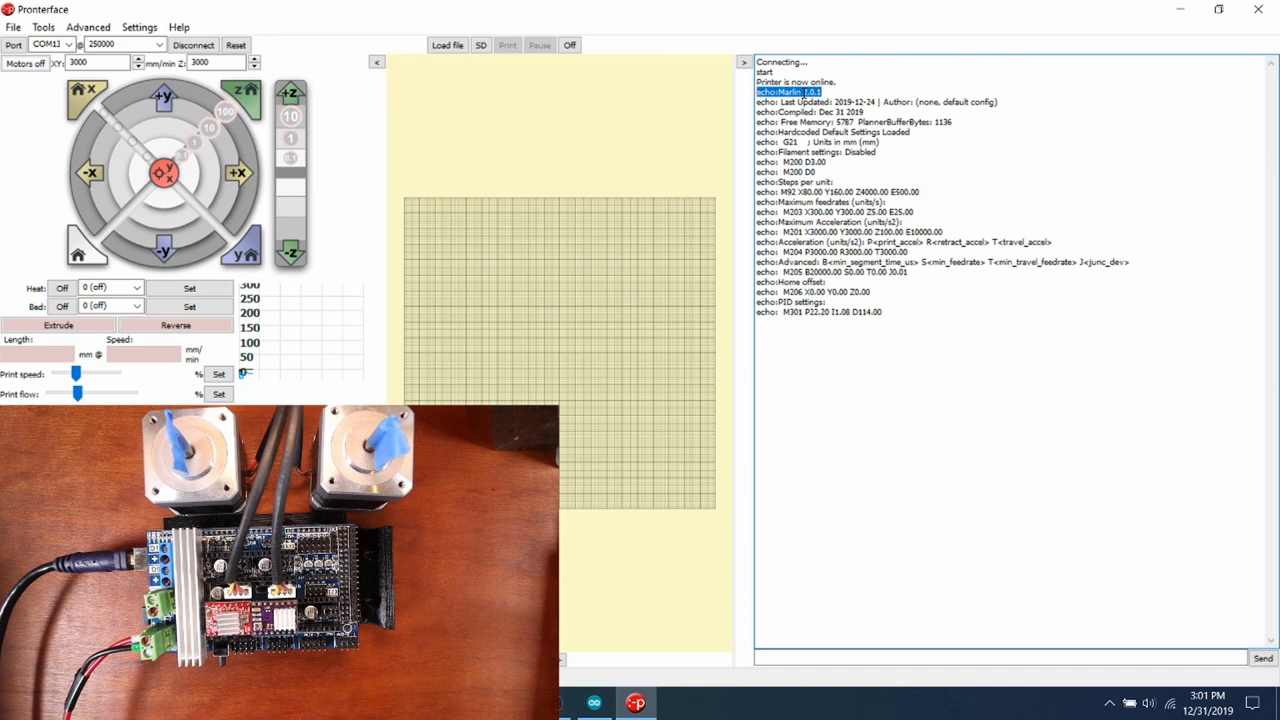